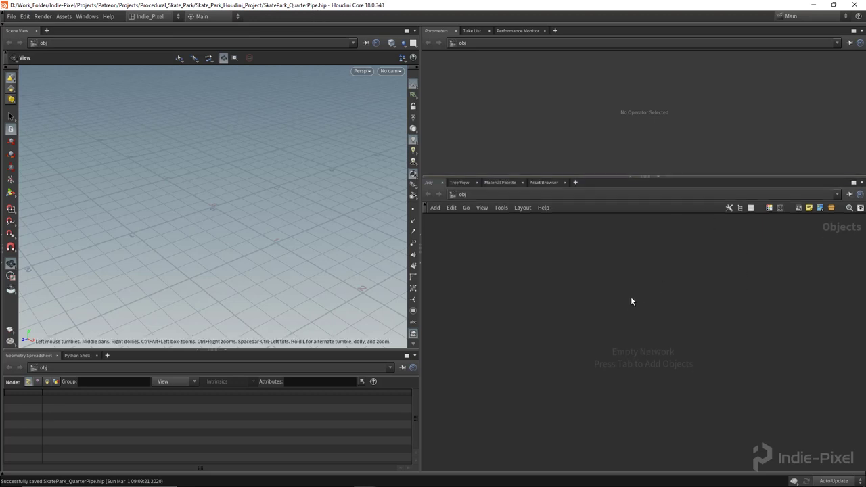
pyautogui.moveTo(557, 329)
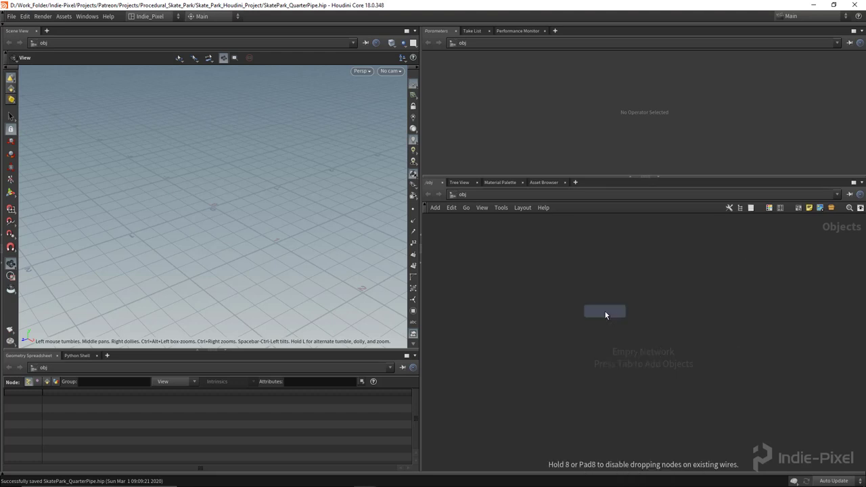
# Place a new Geometry node in the object network and rename it quarter_pipe.
pyautogui.click(605, 312)
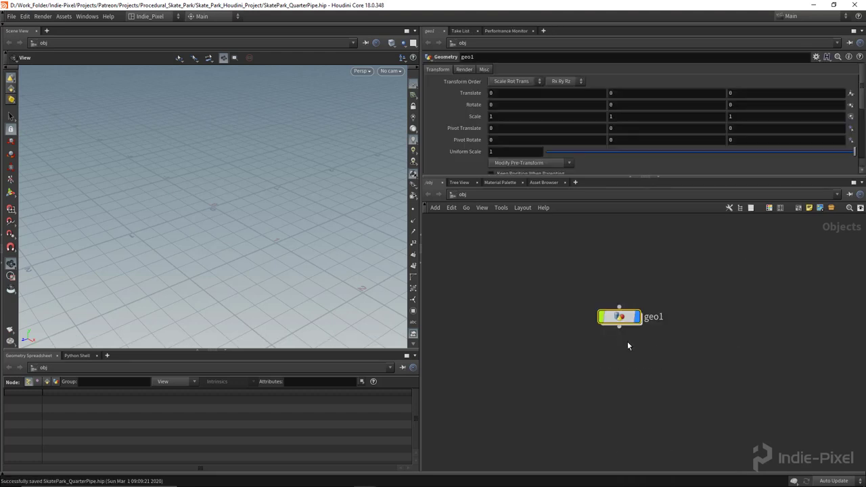
pyautogui.doubleClick(653, 317)
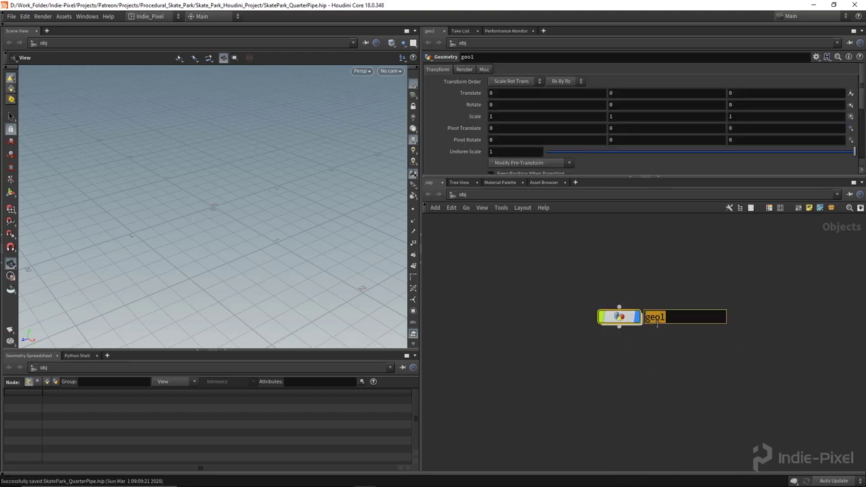
pyautogui.write('quarter_pipe')
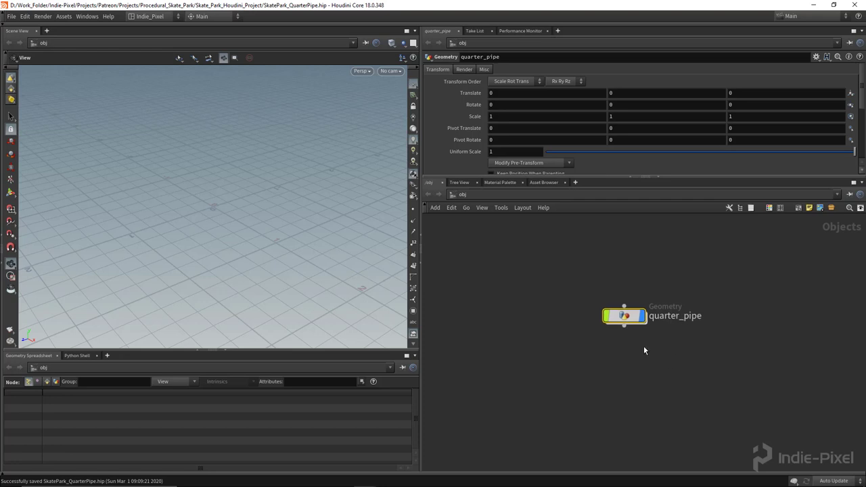
pyautogui.moveTo(624, 325)
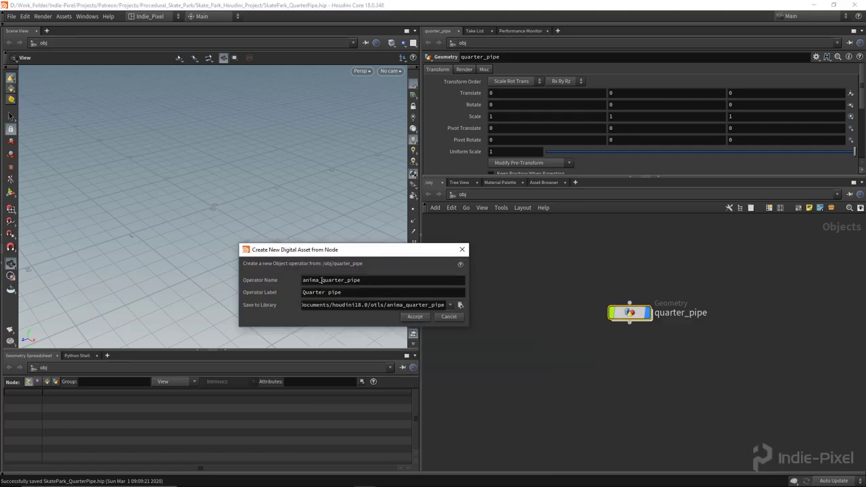
# Name the digital asset ip::quarter_pipe::1.0 with label Ip Quarter Pipe 1.0.
pyautogui.write('ip::quarter_pipe')
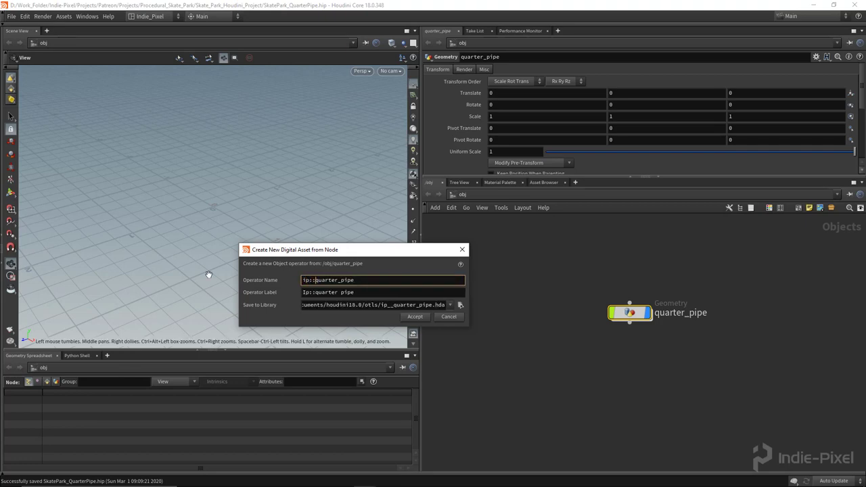
pyautogui.write('::')
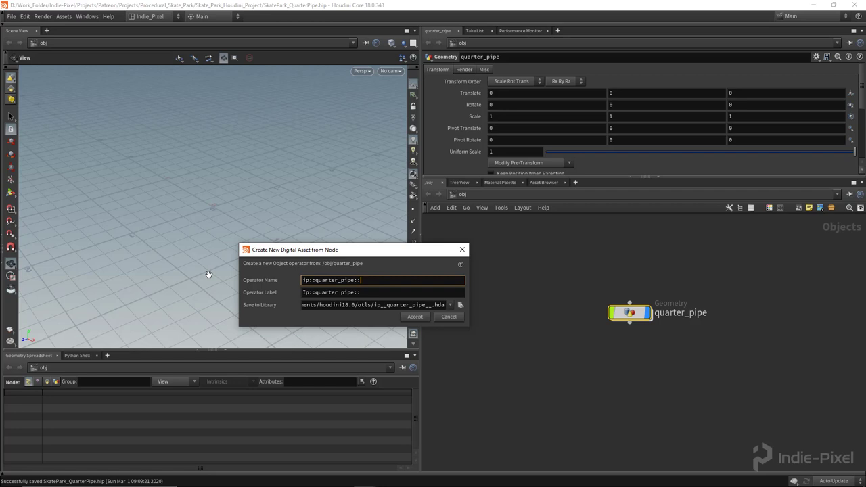
pyautogui.doubleClick(332, 279)
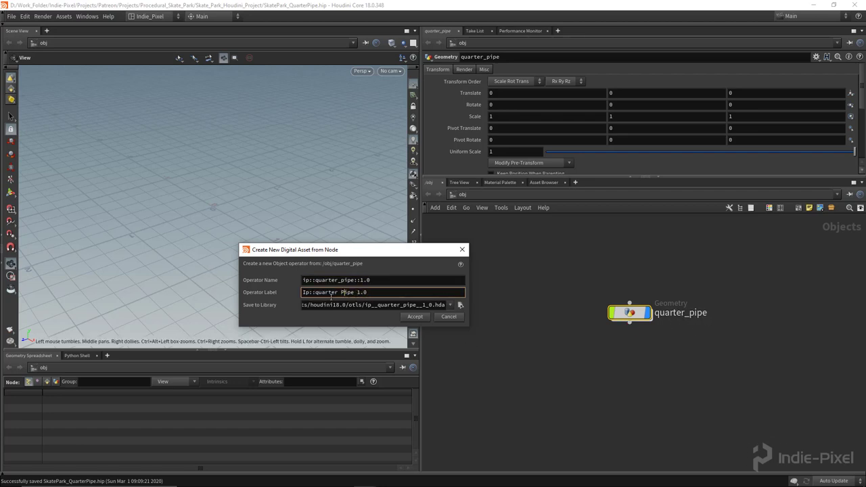
pyautogui.click(318, 292)
pyautogui.write(' Q')
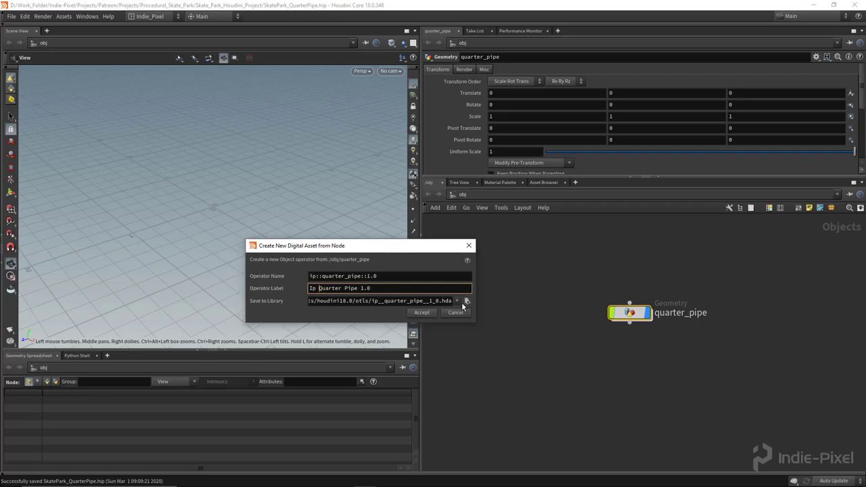
# Save the asset library to the project's $JOB/hda folder and accept to create the asset.
pyautogui.click(466, 300)
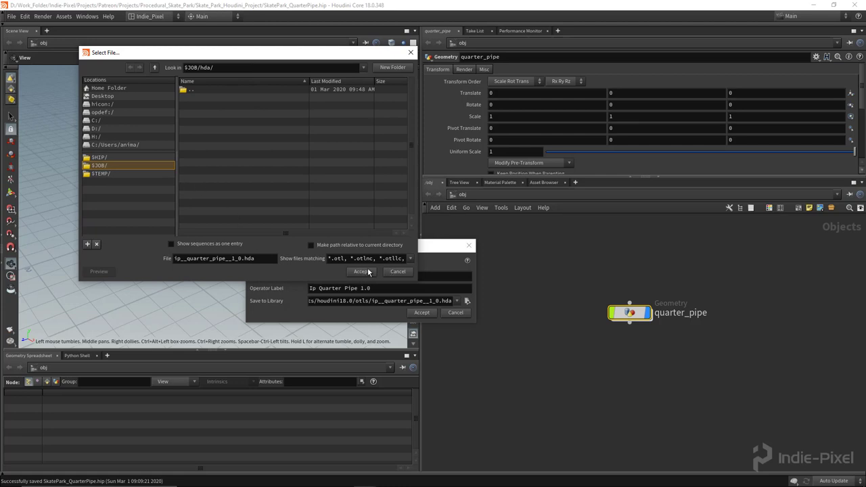
pyautogui.click(361, 271)
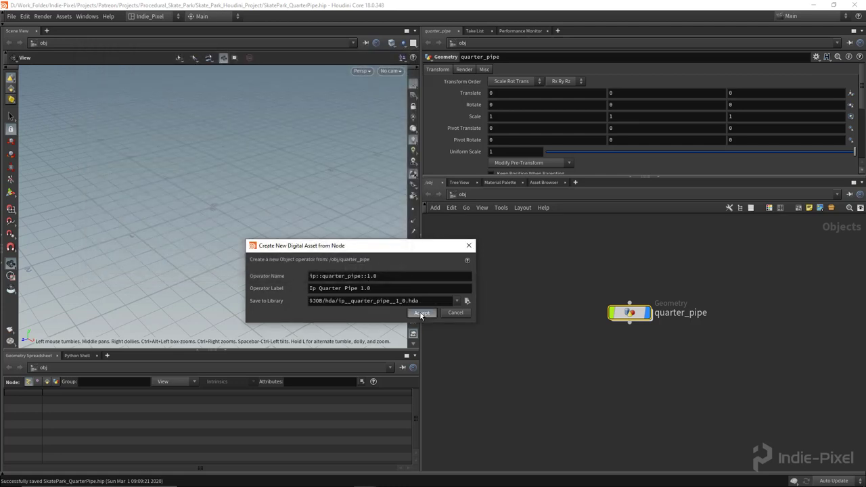
pyautogui.click(422, 312)
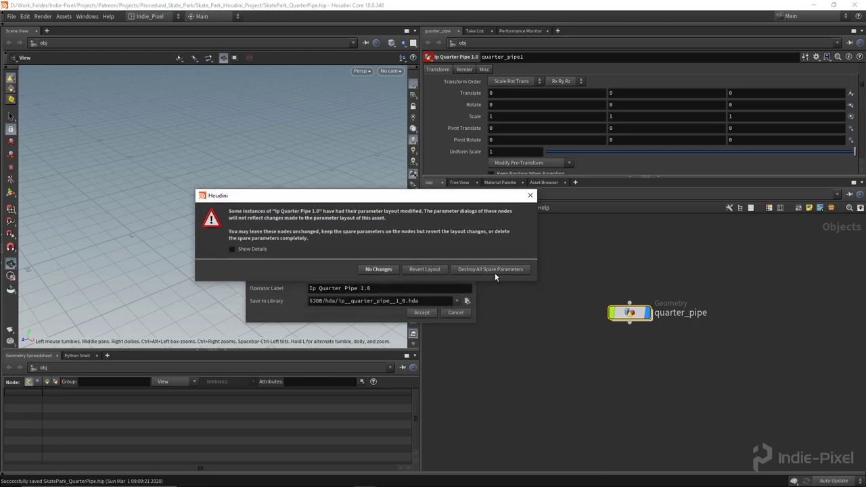
# Resolve the spare parameter warning, inspect the Parameters layout, then return to Basic showing version 1.0.
pyautogui.moveTo(362, 196); pyautogui.dragTo(366, 167)
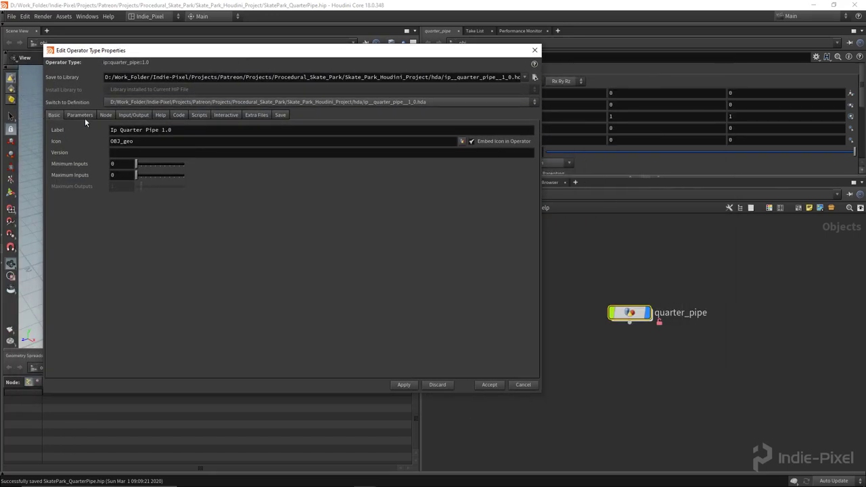
pyautogui.click(80, 115)
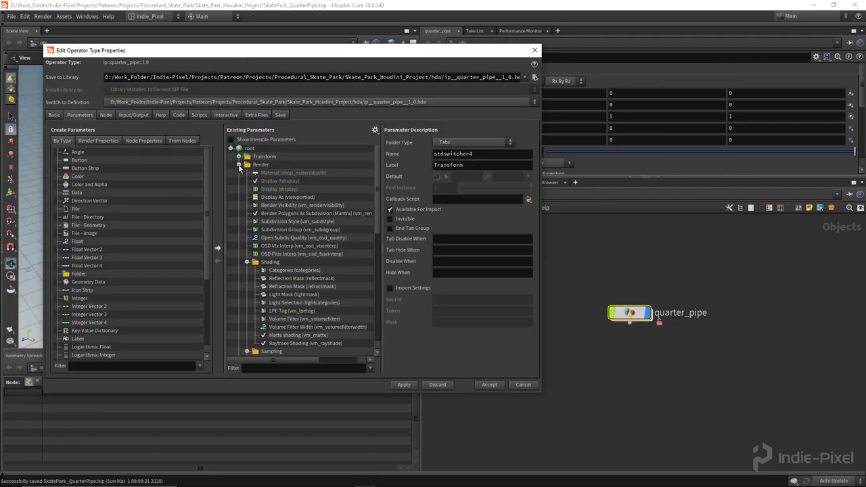
pyautogui.click(239, 165)
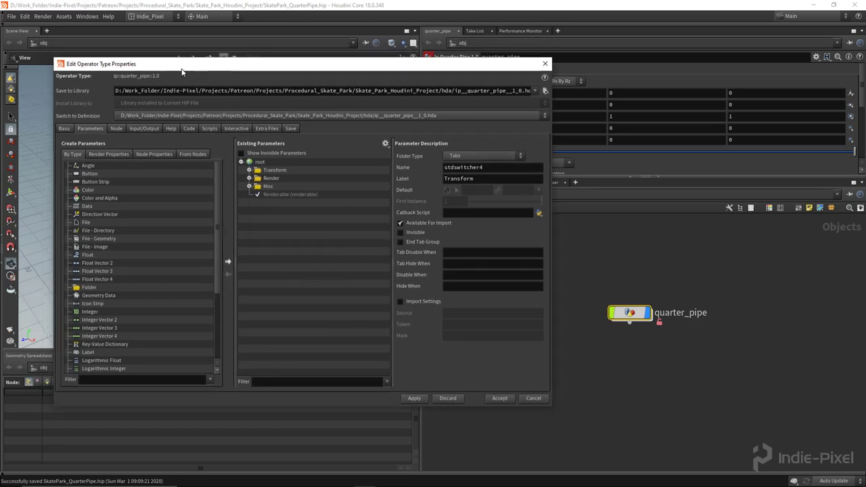
pyautogui.click(63, 129)
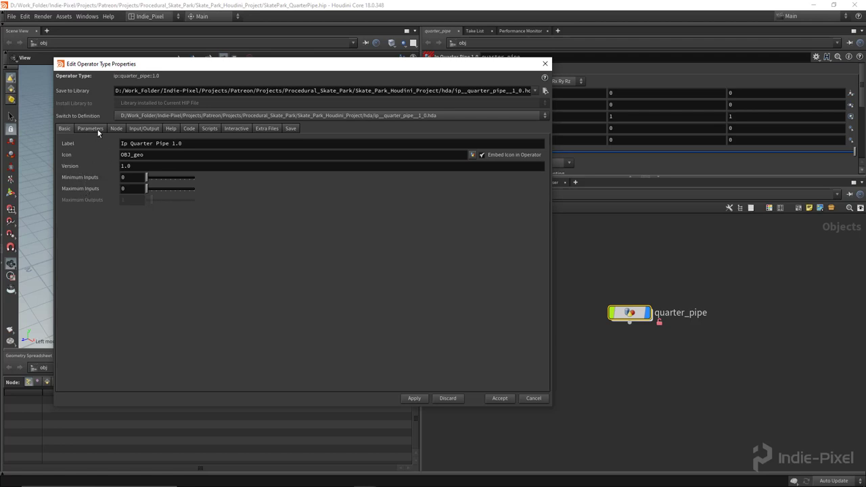
# Write help text lines Author: Kenny Lam and a creation date ending 01.2020.
pyautogui.click(170, 127)
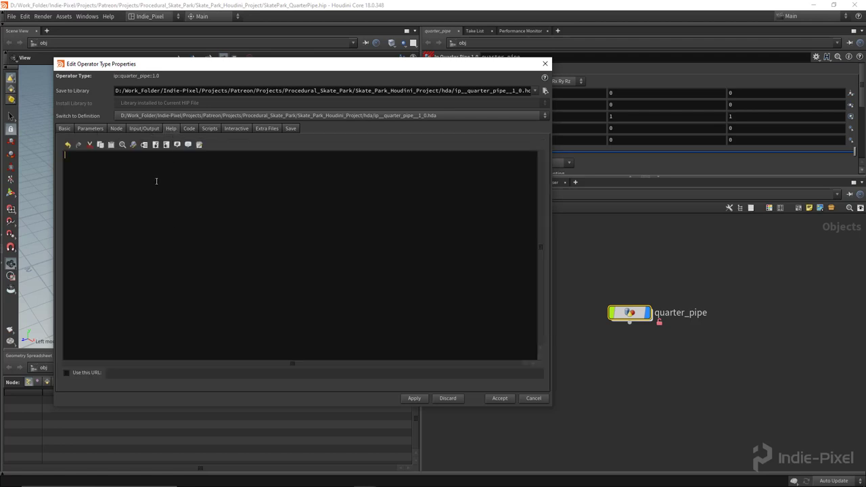
pyautogui.write('Author')
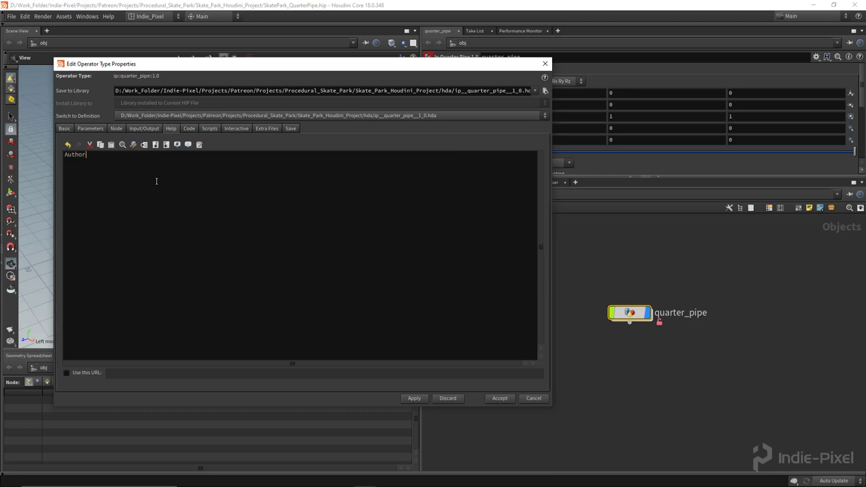
pyautogui.write('Kenny Lam')
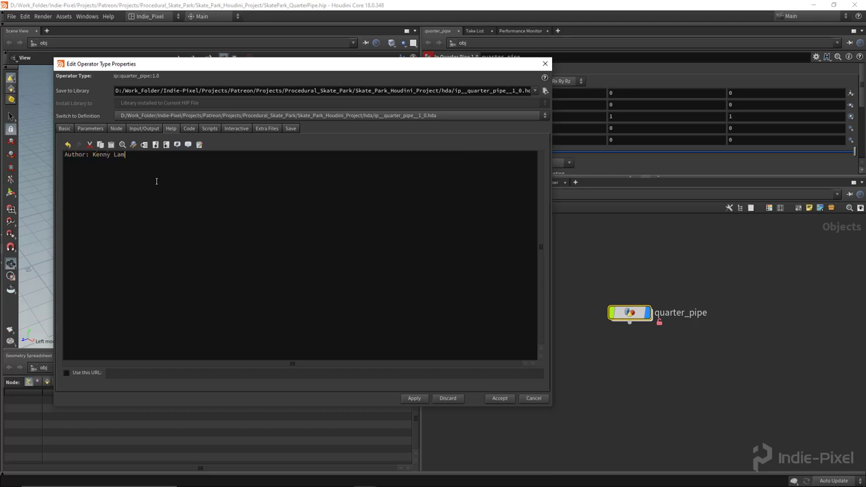
pyautogui.write('mers')
pyautogui.write('Created On')
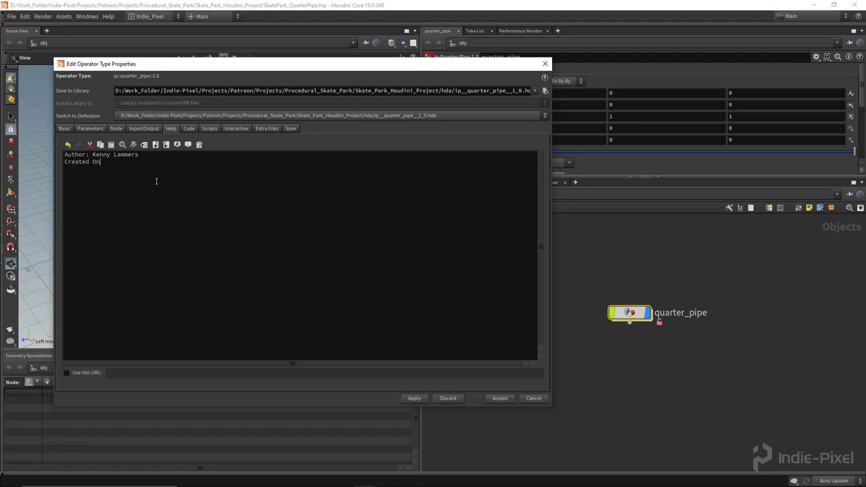
pyautogui.write('2.')
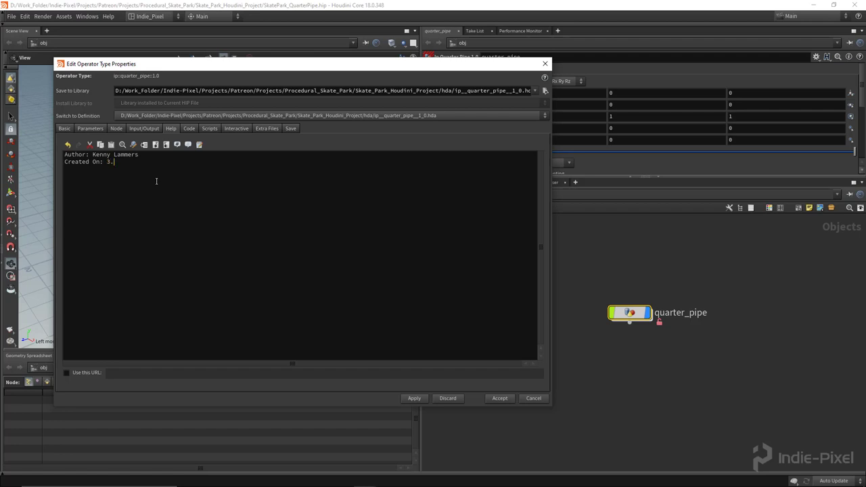
pyautogui.write('01.2020')
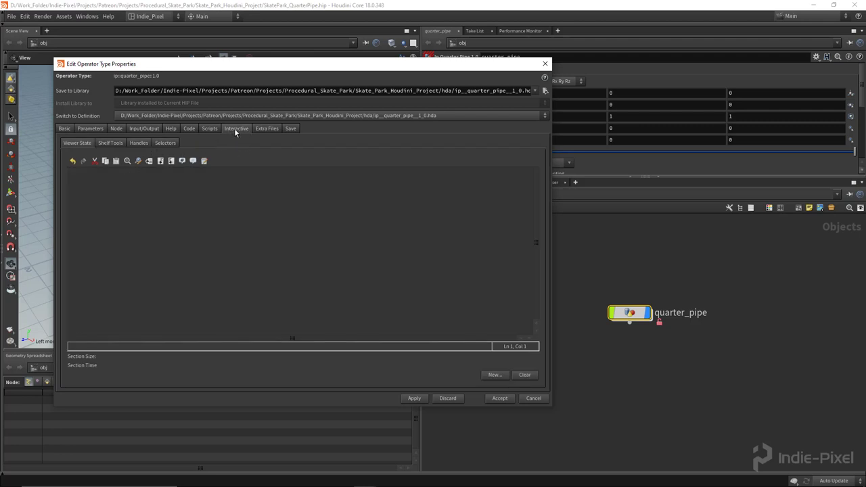
# Set the TAB Submenu Path to Indie-Pixel/Skate Park and verify the asset appears under it.
pyautogui.click(111, 143)
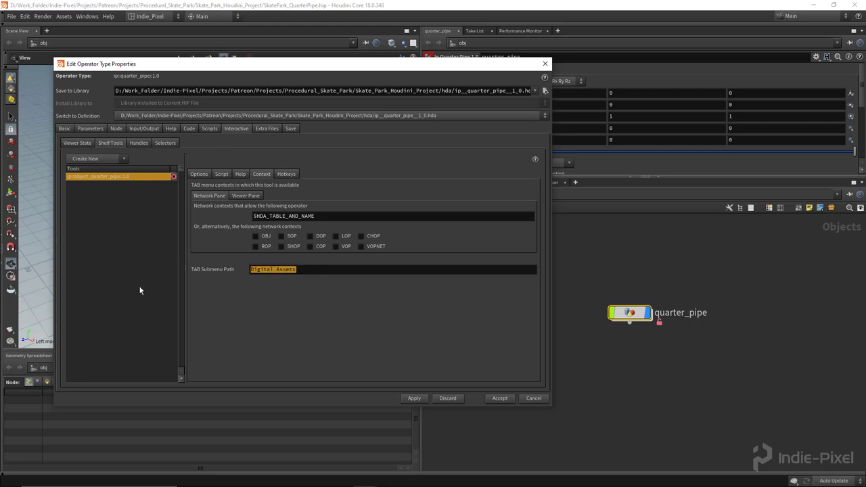
pyautogui.click(393, 270)
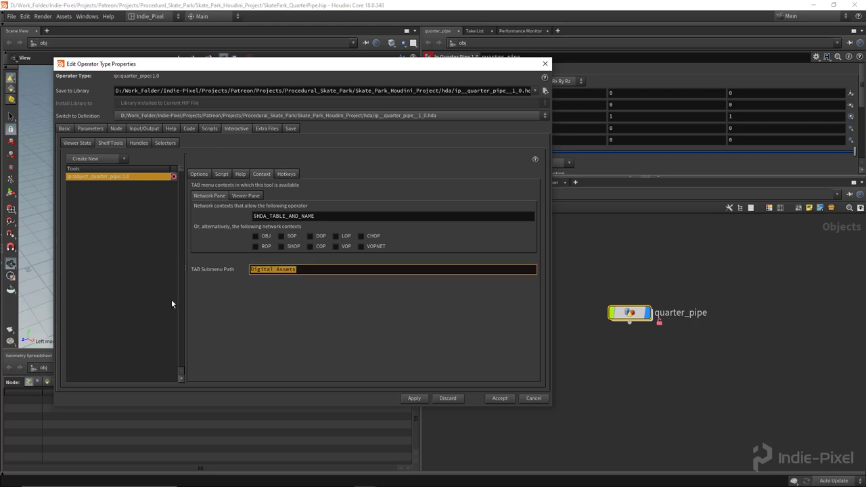
pyautogui.moveTo(201, 278)
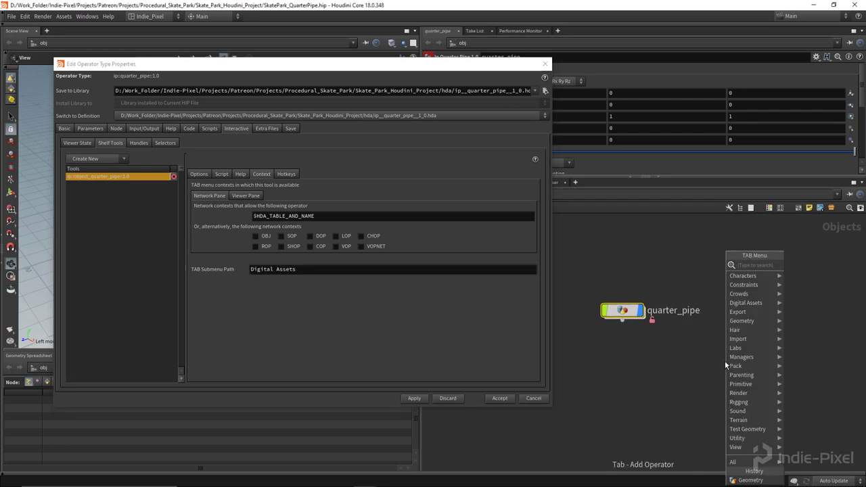
pyautogui.moveTo(745, 330)
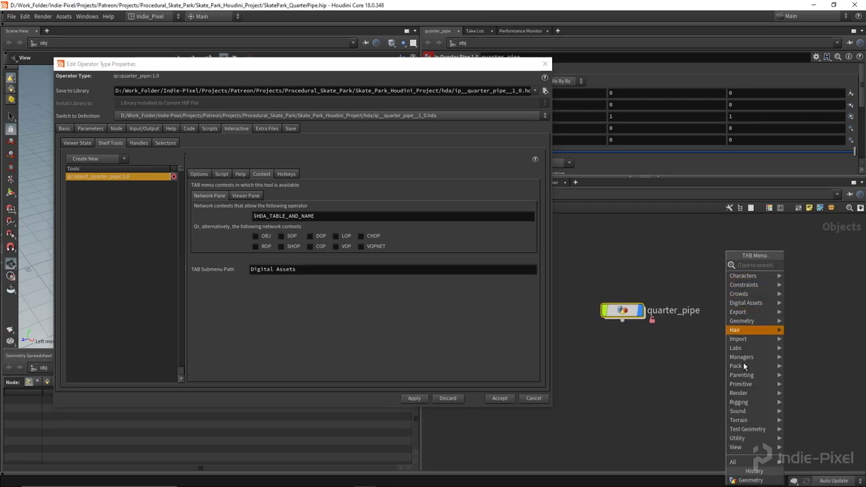
pyautogui.moveTo(742, 375)
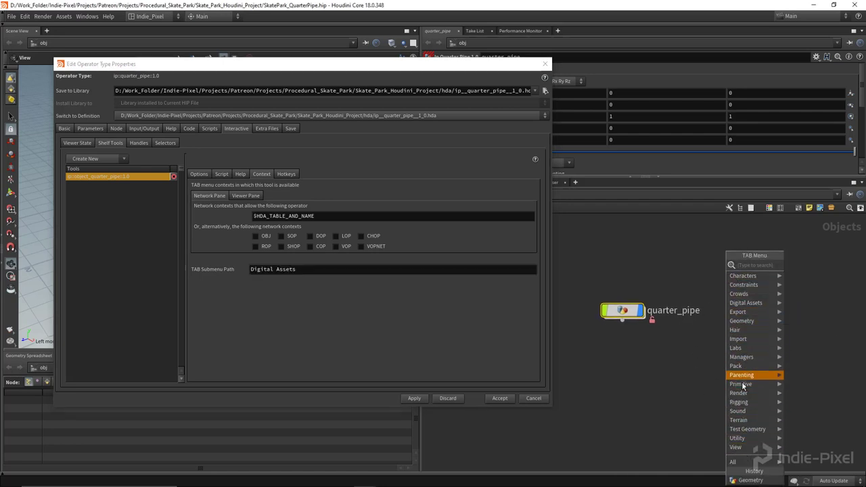
pyautogui.moveTo(742, 356)
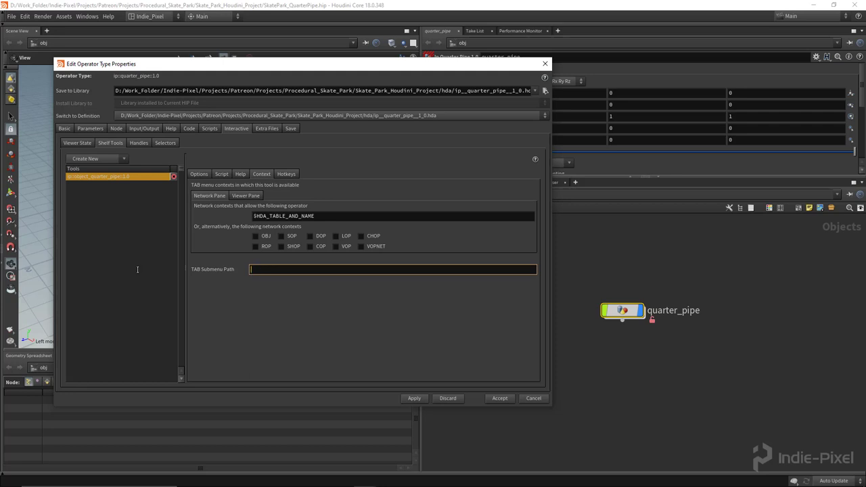
pyautogui.write('Indie-P')
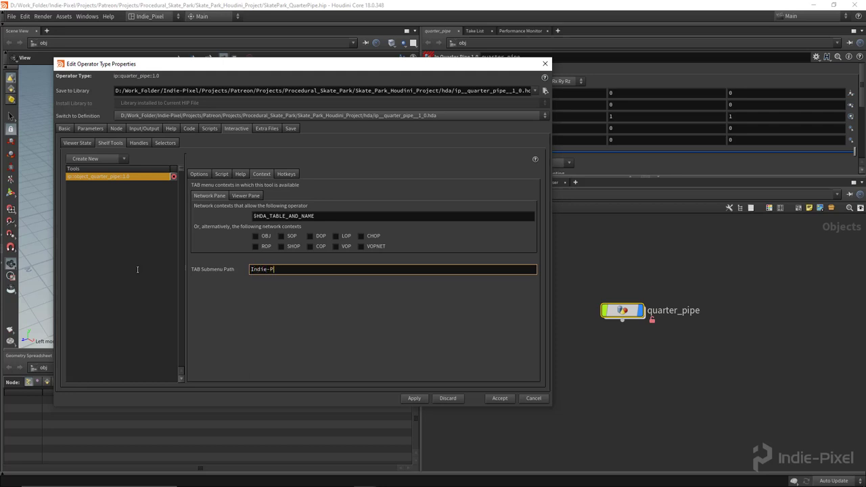
pyautogui.write('ixel/')
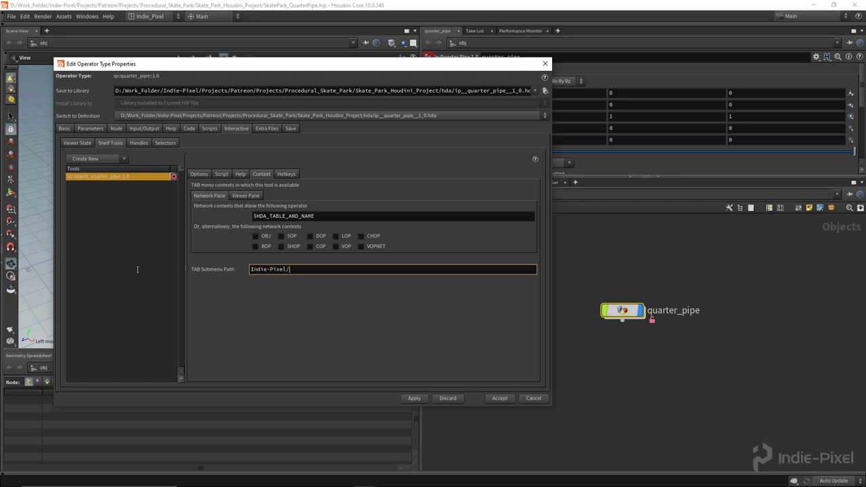
pyautogui.write('Skate')
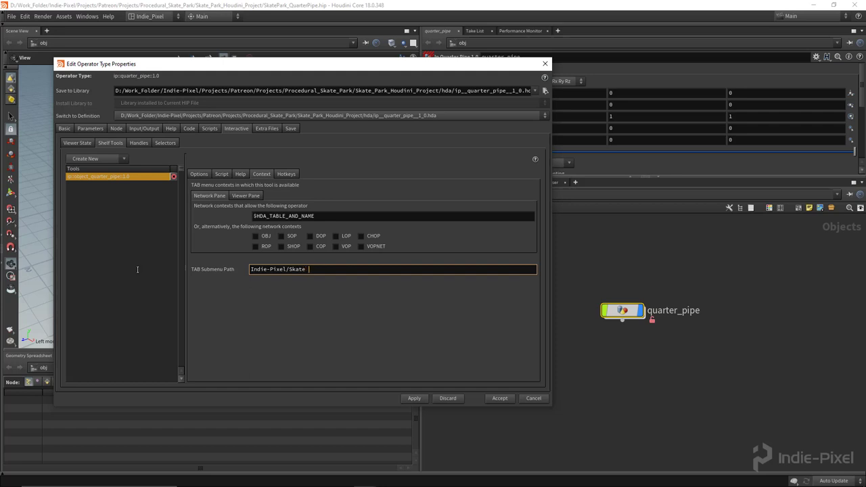
pyautogui.write('Park')
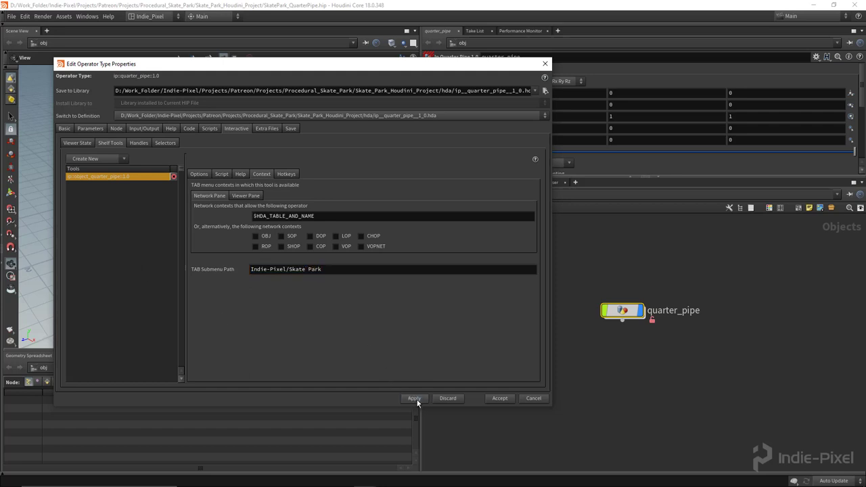
pyautogui.press('Tab')
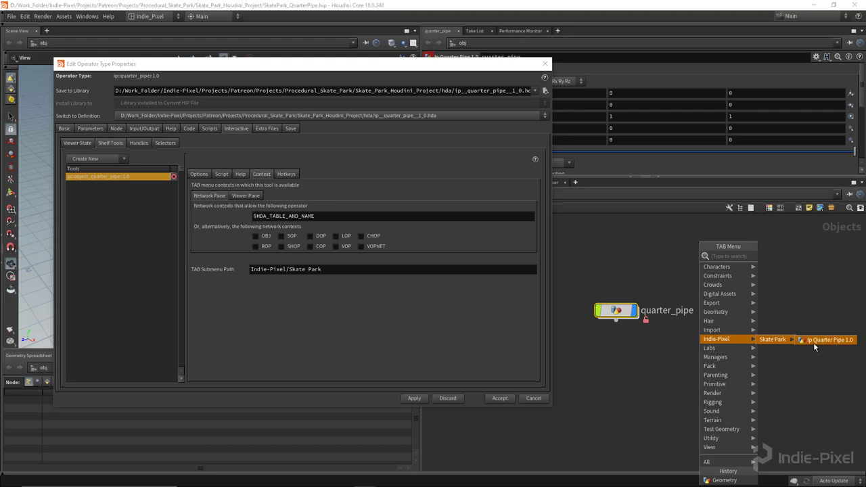
pyautogui.click(828, 339)
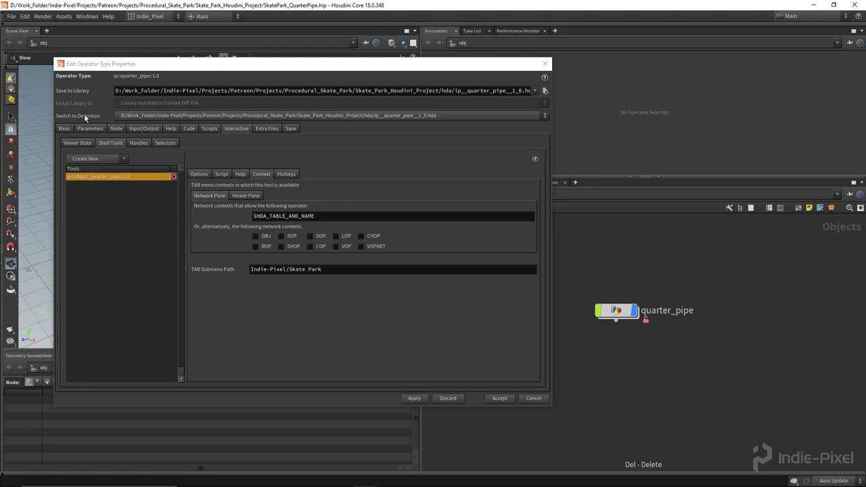
# Review the asset's existing parameter definitions in Type Properties.
pyautogui.click(90, 129)
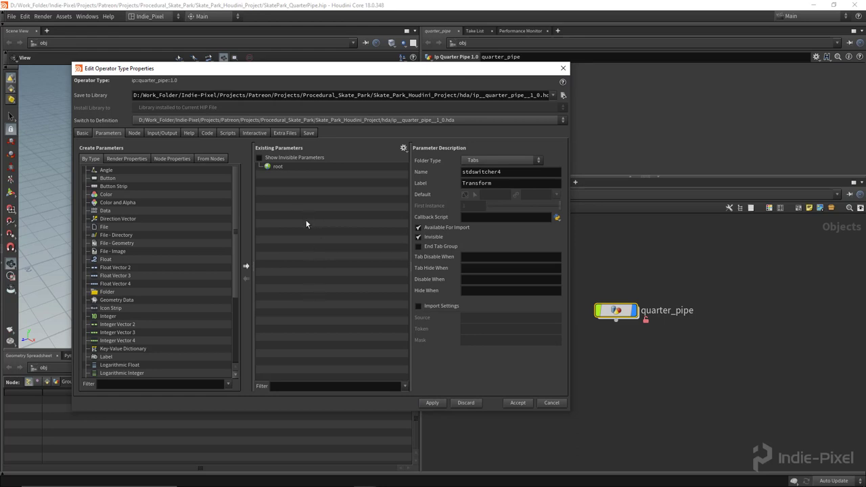
pyautogui.moveTo(327, 178)
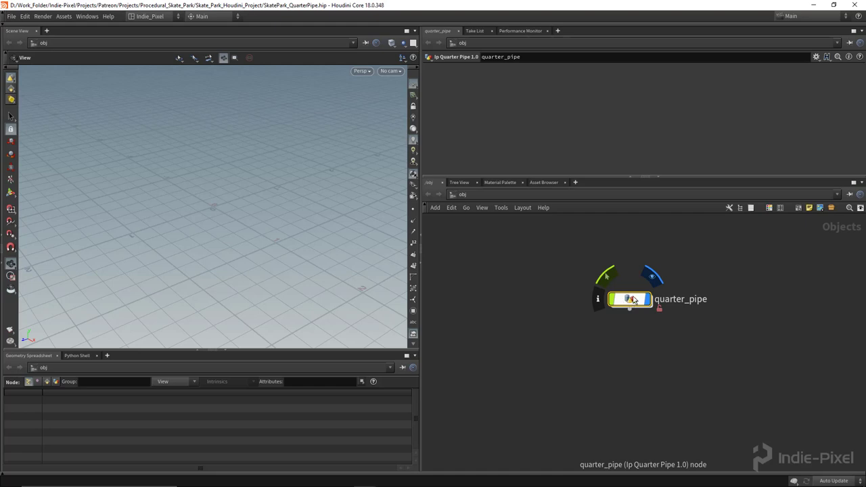
# Save the quarter_pipe node type to its HDA file and dive inside the node.
pyautogui.rightClick(629, 300)
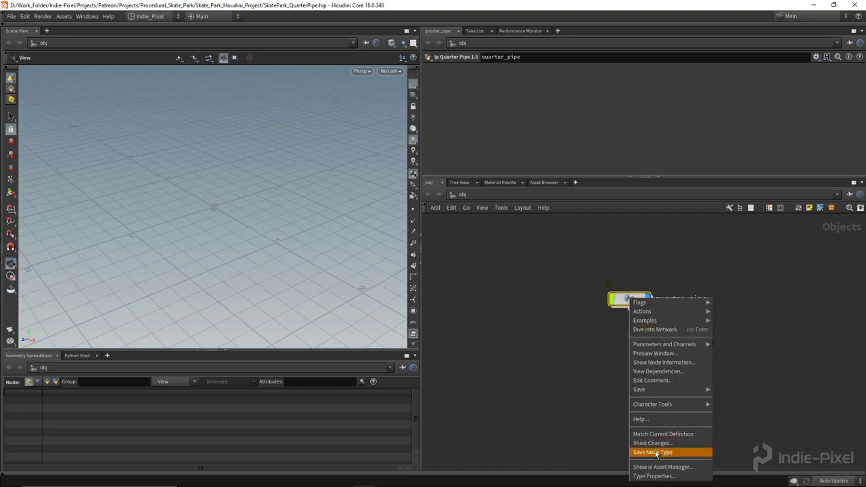
pyautogui.click(653, 452)
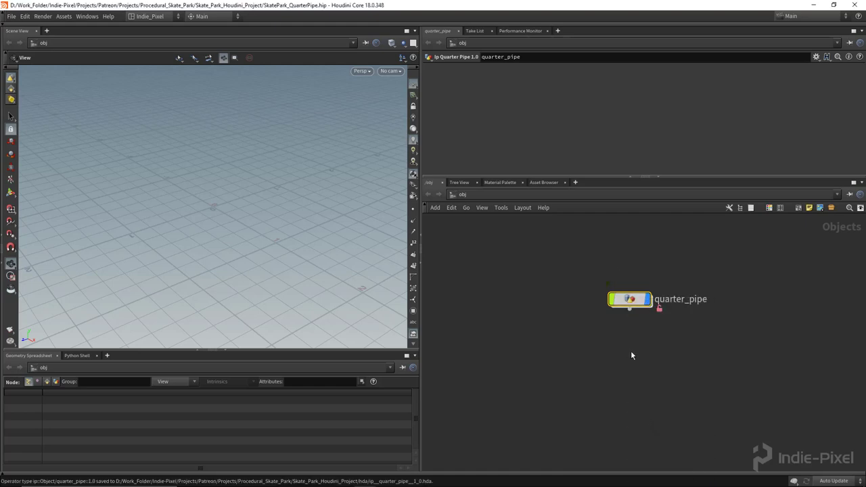
pyautogui.doubleClick(630, 299)
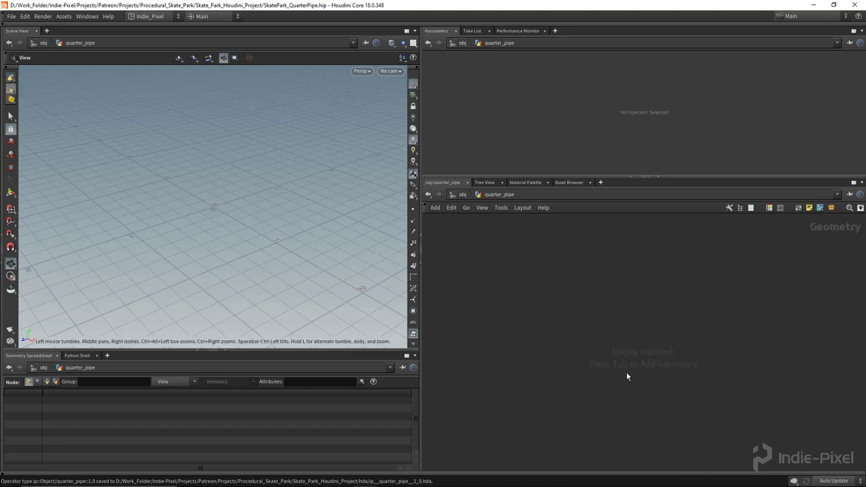
pyautogui.moveTo(656, 323)
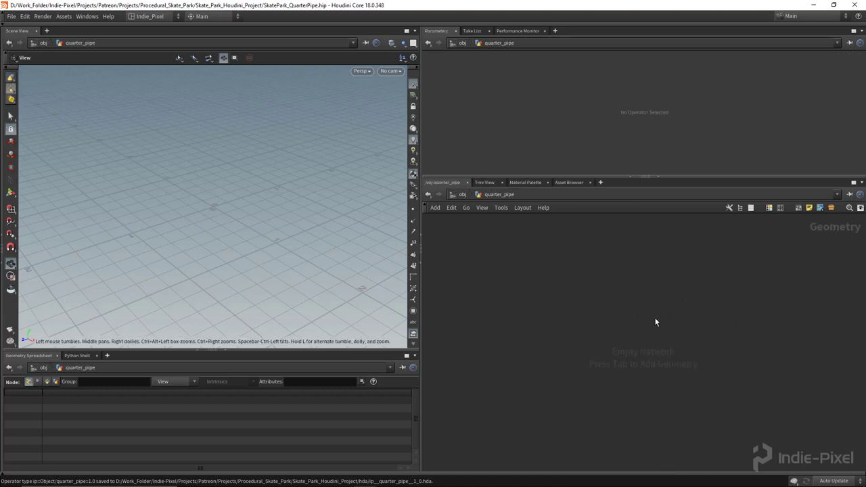
pyautogui.moveTo(632, 326)
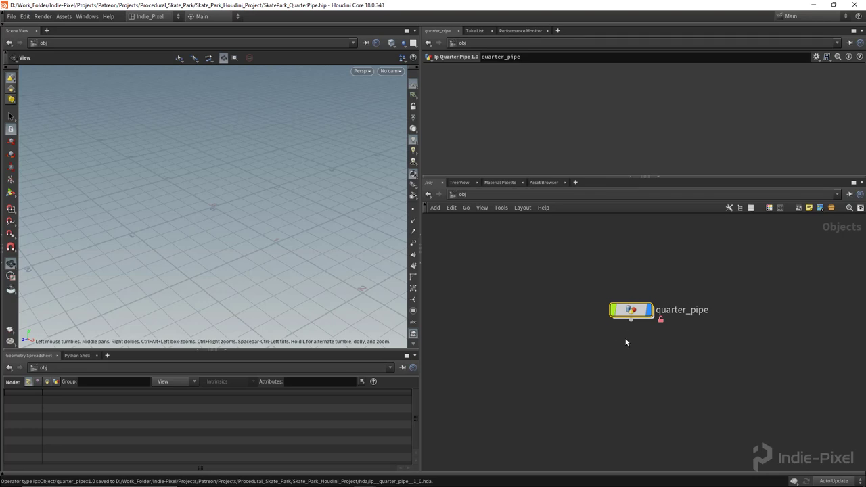
pyautogui.doubleClick(631, 310)
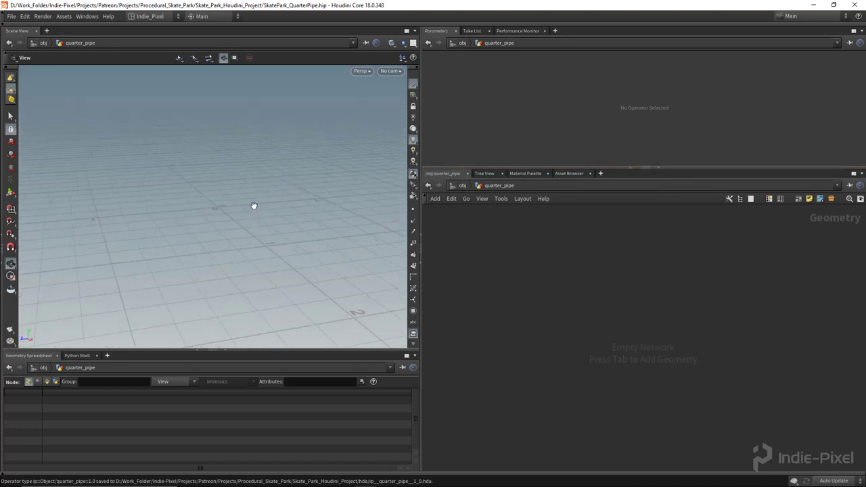
# Add a Circle SOP set to Polygon primitive type with 20 divisions.
pyautogui.press('Tab')
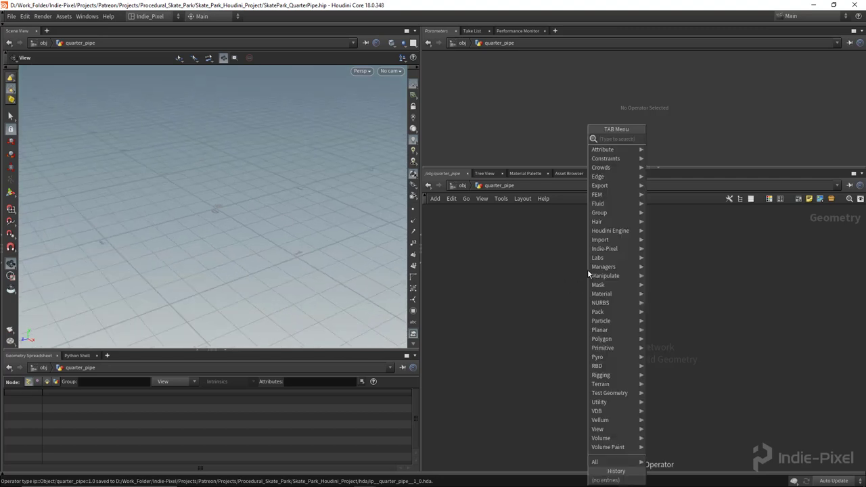
pyautogui.moveTo(474, 193)
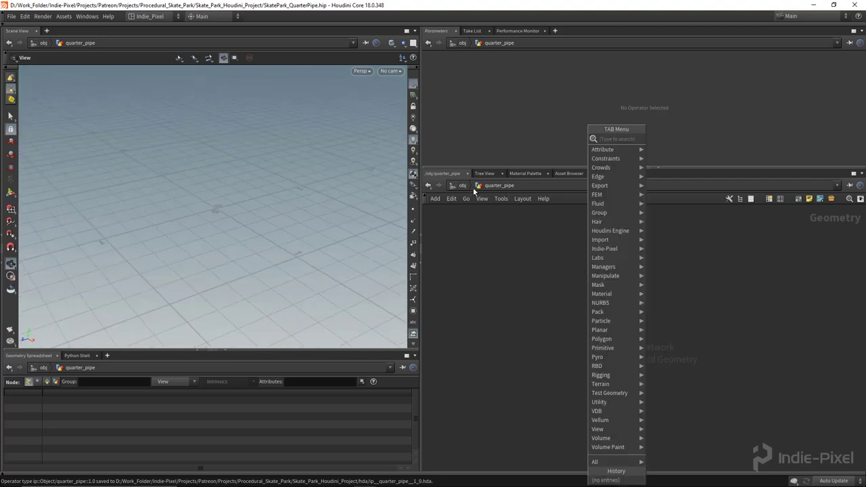
pyautogui.write('cir')
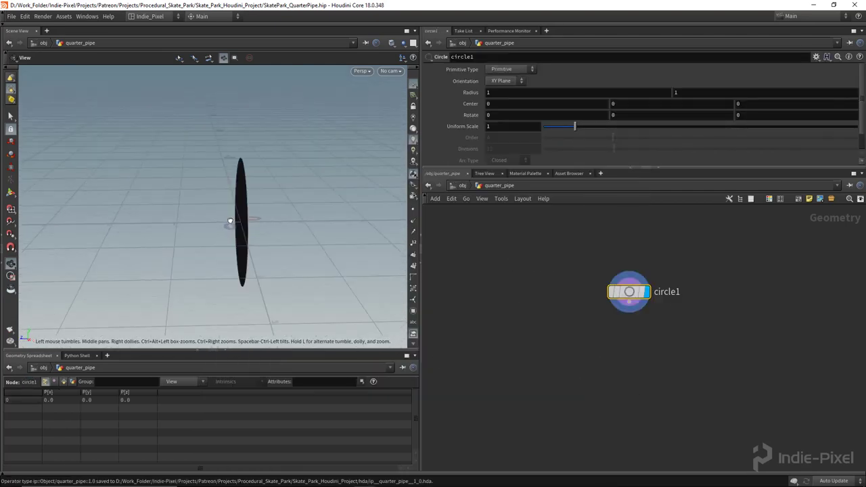
pyautogui.moveTo(230, 221); pyautogui.dragTo(244, 263)
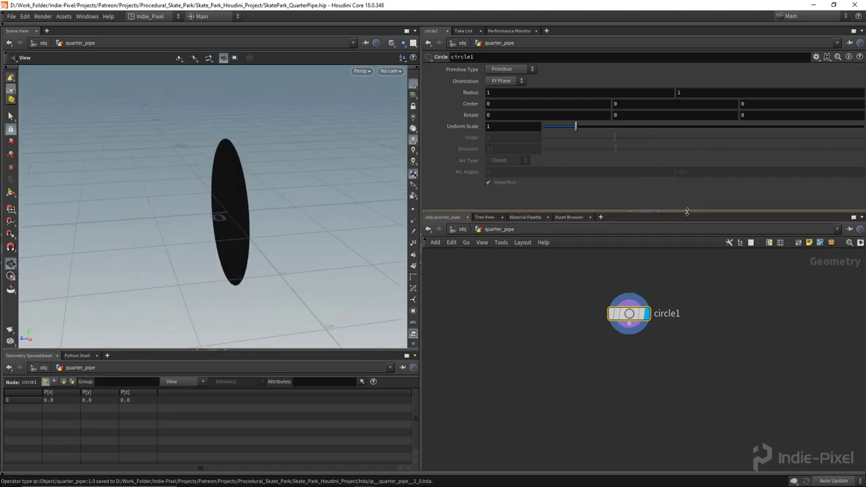
pyautogui.click(511, 69)
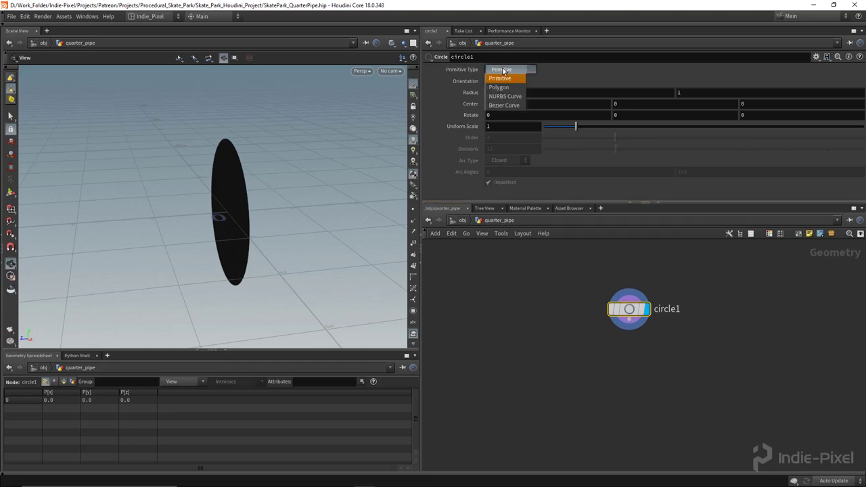
pyautogui.click(499, 87)
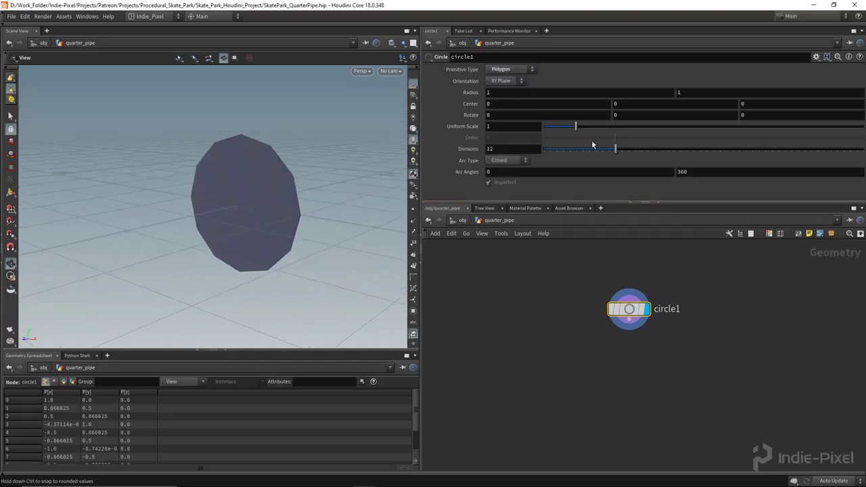
pyautogui.moveTo(596, 148); pyautogui.dragTo(621, 148)
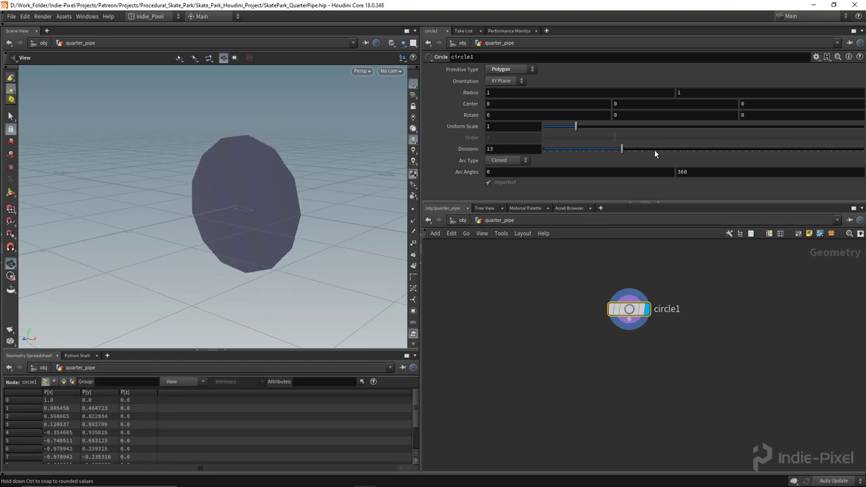
pyautogui.write('20')
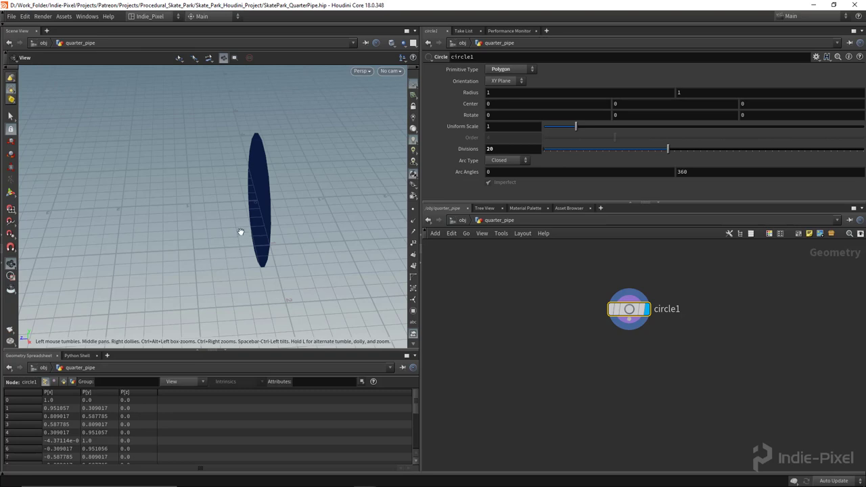
pyautogui.moveTo(240, 232); pyautogui.dragTo(260, 183)
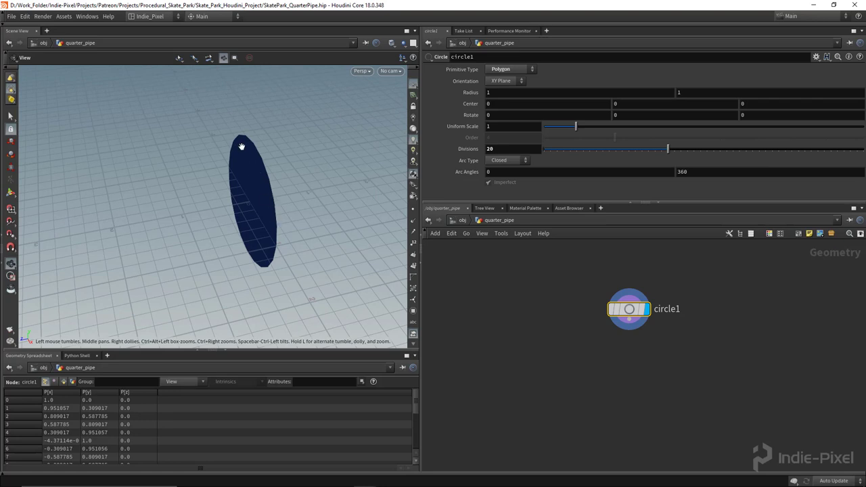
# Orient circle1 in the YZ plane as an open arc with angles 0 to 90.
pyautogui.click(506, 81)
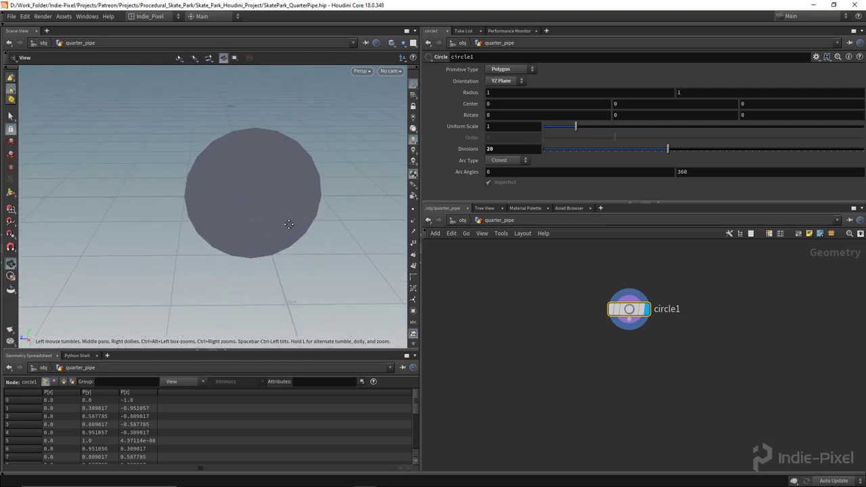
pyautogui.moveTo(289, 224); pyautogui.dragTo(267, 227)
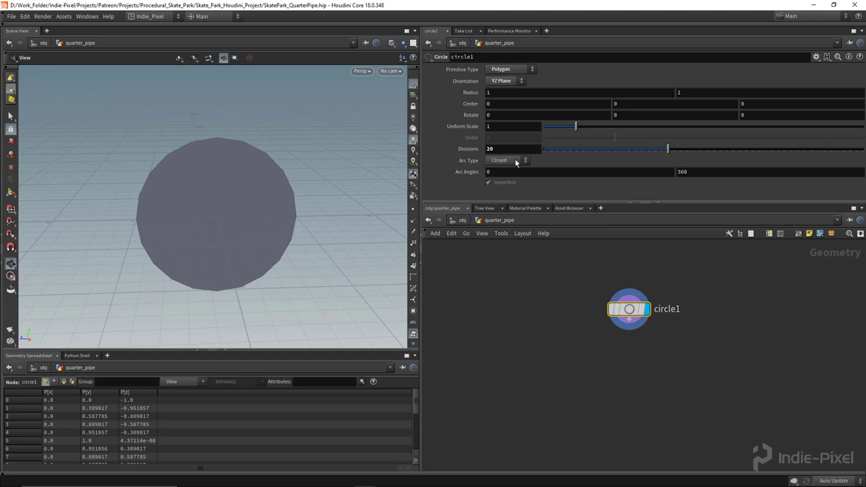
pyautogui.click(507, 161)
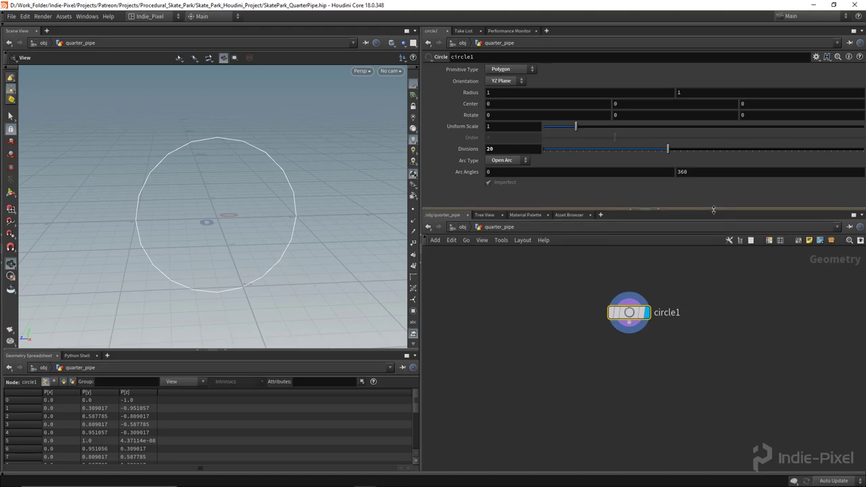
pyautogui.moveTo(156, 227)
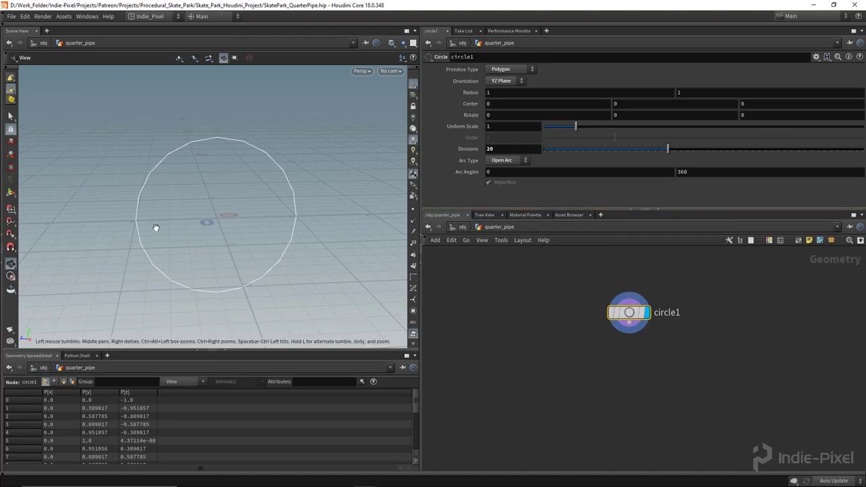
pyautogui.click(770, 171)
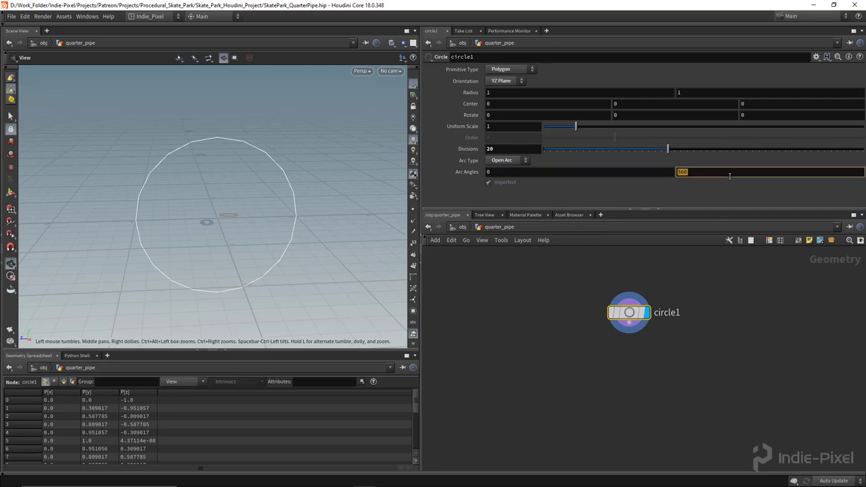
pyautogui.write('90')
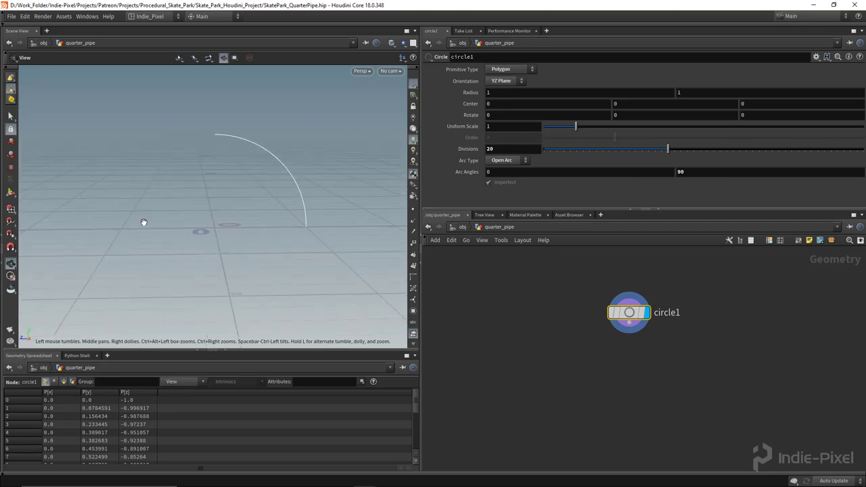
pyautogui.moveTo(106, 200)
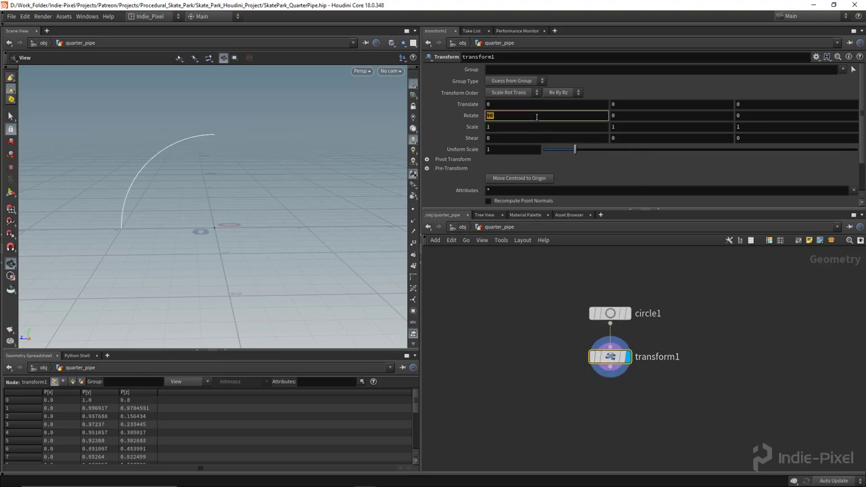
# Set transform1's Rotate X to -90 to flip the quarter arc.
pyautogui.write('-90')
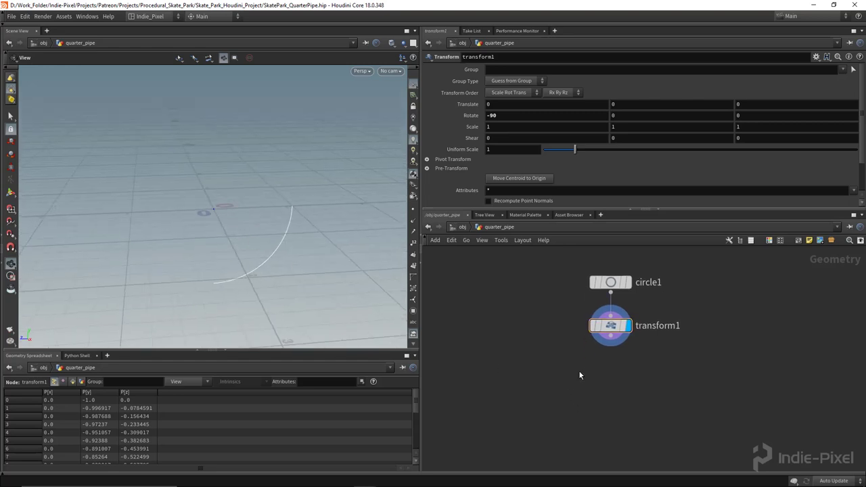
pyautogui.press('Tab')
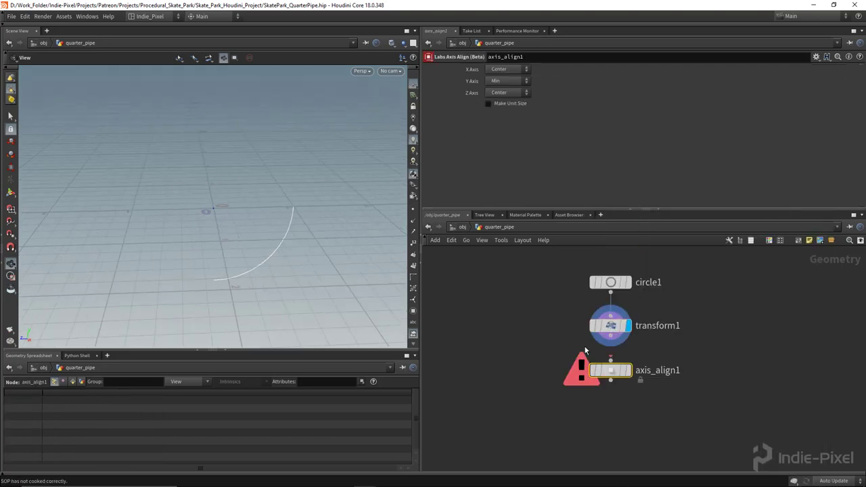
# Wire axis_align1 under transform1 and set its Z axis alignment to Min.
pyautogui.click(611, 370)
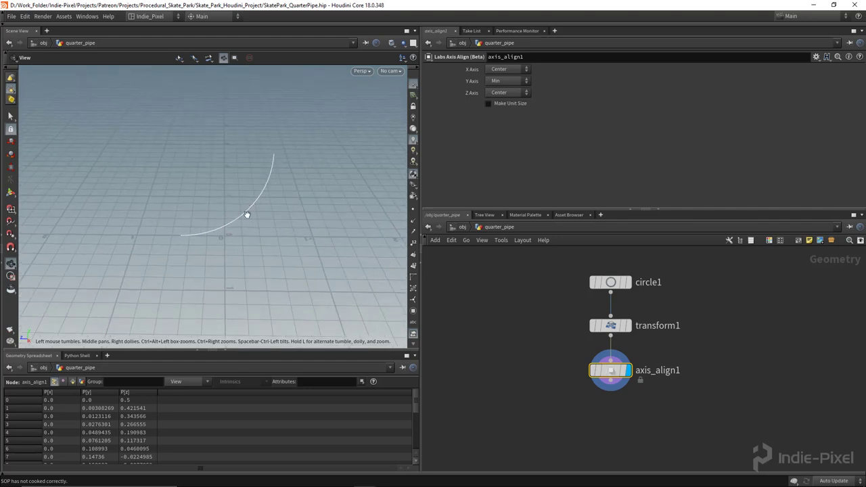
pyautogui.moveTo(228, 233)
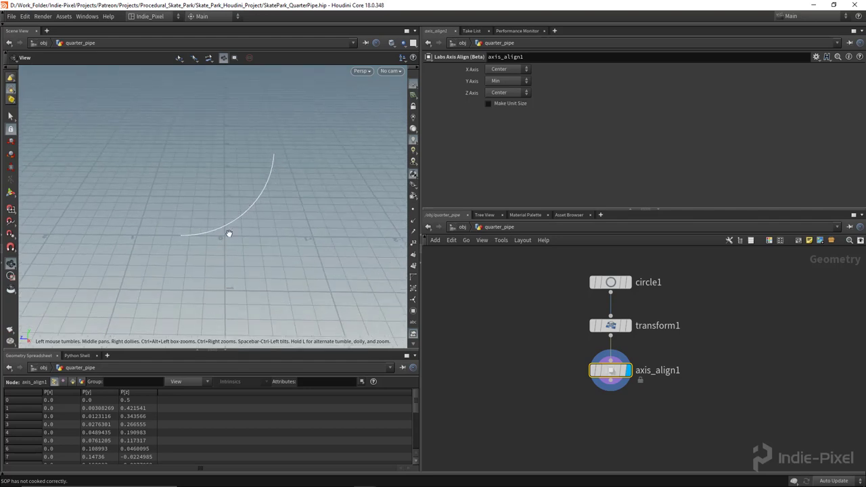
pyautogui.click(507, 93)
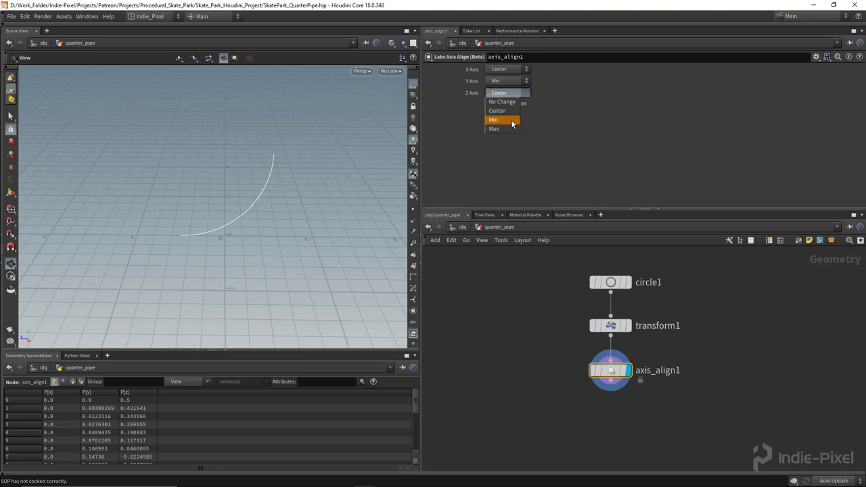
pyautogui.click(493, 120)
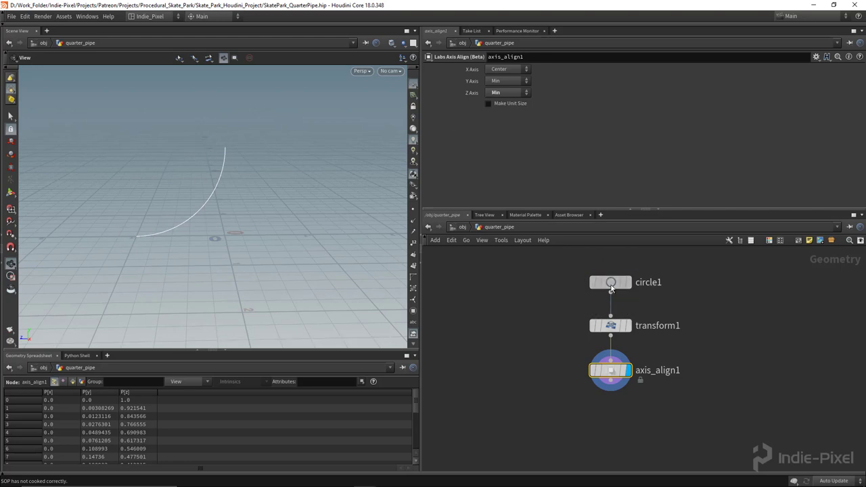
# Lower circle1's Divisions below the original 20 using the slider.
pyautogui.click(611, 282)
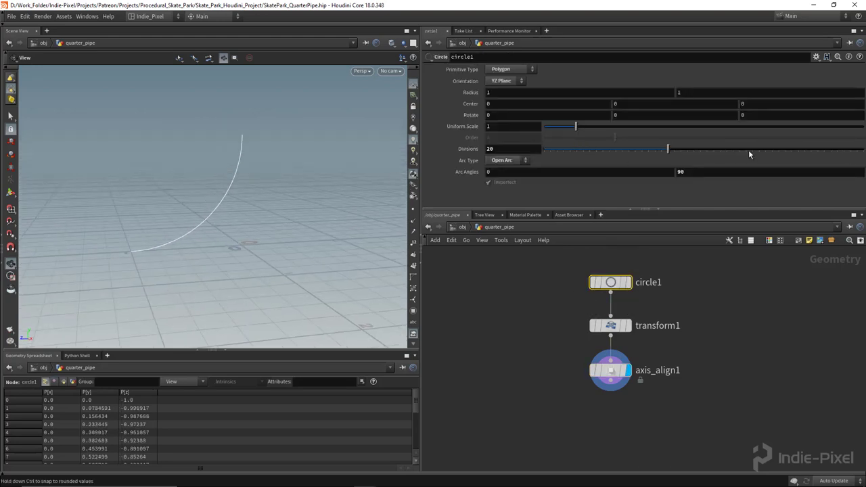
pyautogui.moveTo(667, 149); pyautogui.dragTo(648, 149)
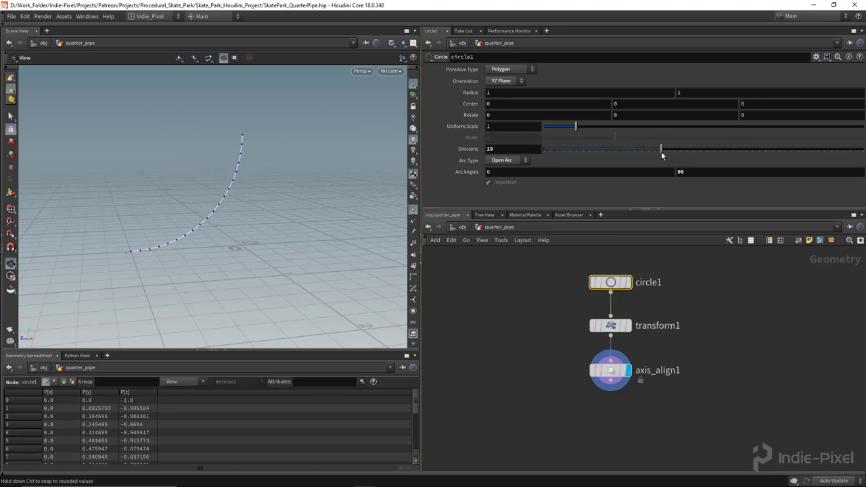
pyautogui.moveTo(662, 148); pyautogui.dragTo(641, 149)
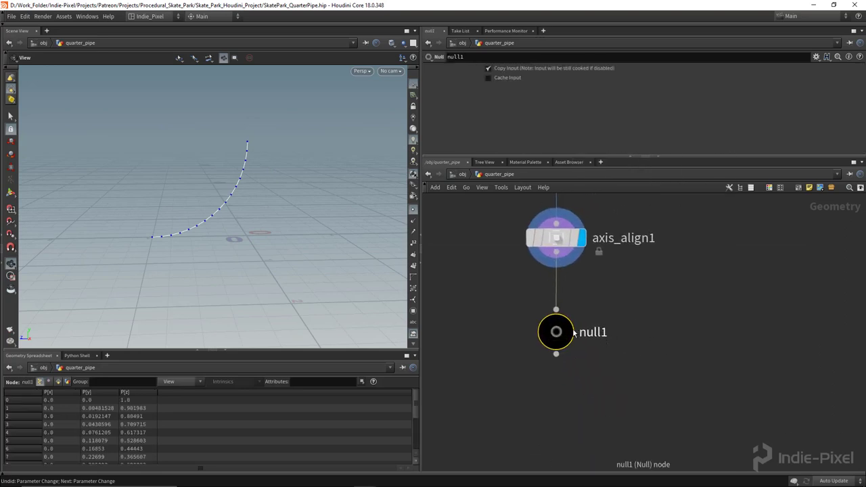
# Add null1 after axis_align1 and give it a flag-like node shape.
pyautogui.rightClick(557, 331)
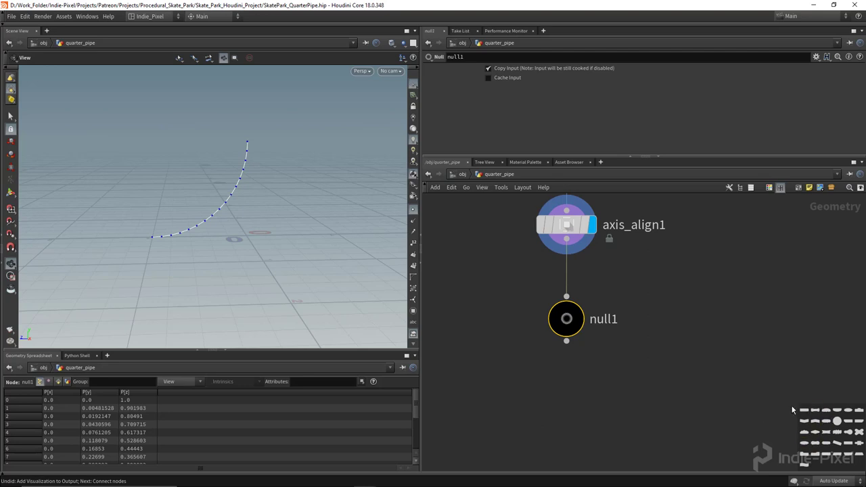
pyautogui.press('z')
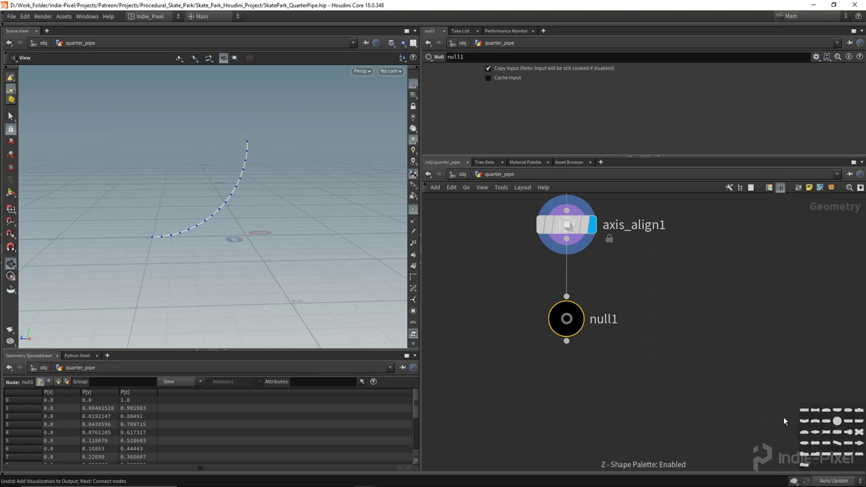
pyautogui.moveTo(708, 399)
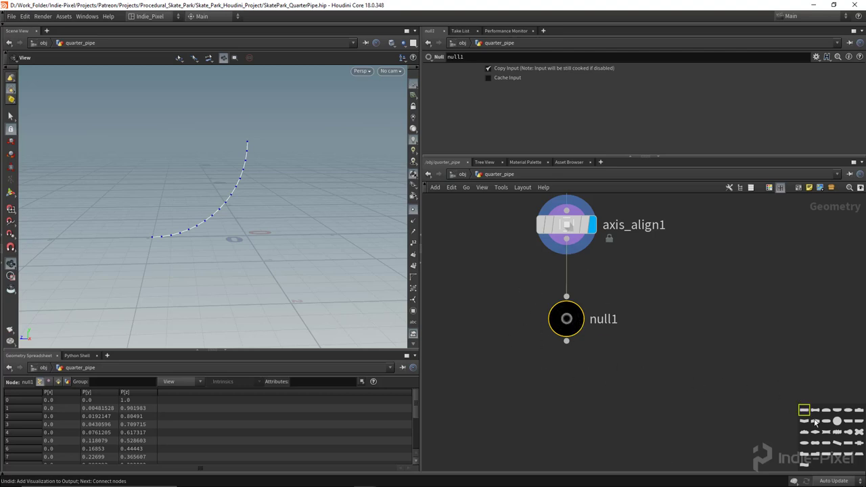
pyautogui.click(567, 319)
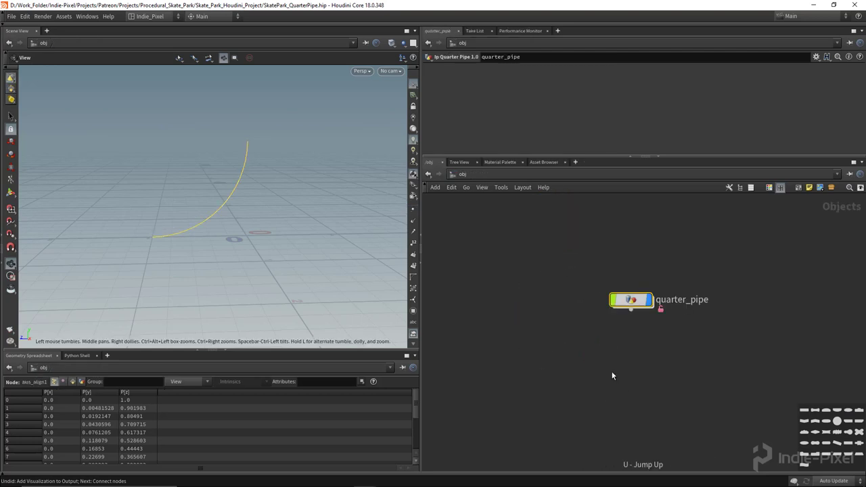
# Re-enter quarter_pipe, colour null1 red and add another Null node.
pyautogui.doubleClick(631, 299)
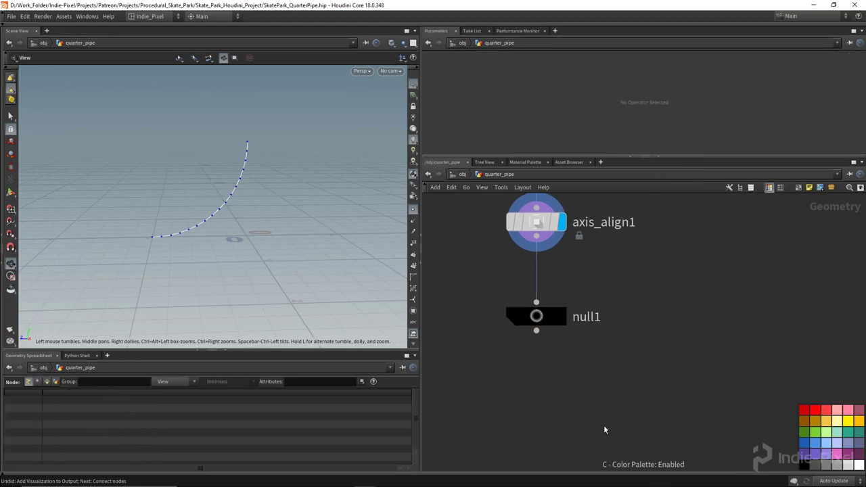
pyautogui.moveTo(782, 432)
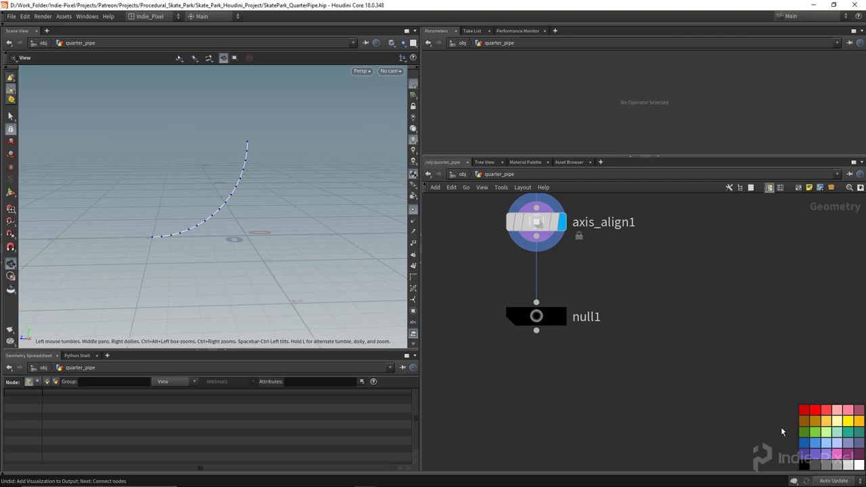
pyautogui.click(805, 411)
pyautogui.write('nu')
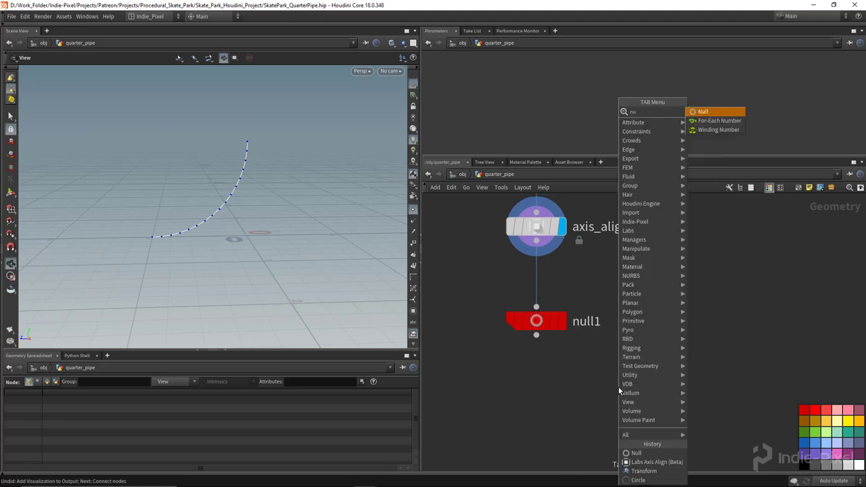
pyautogui.click(704, 111)
pyautogui.write('OUT_')
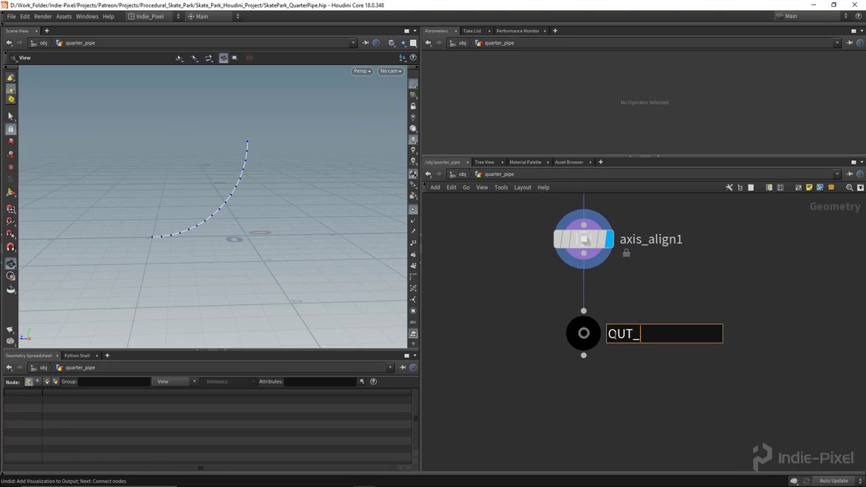
# Rename the output null to OUT_RAMP_SHAPE.
pyautogui.write('S')
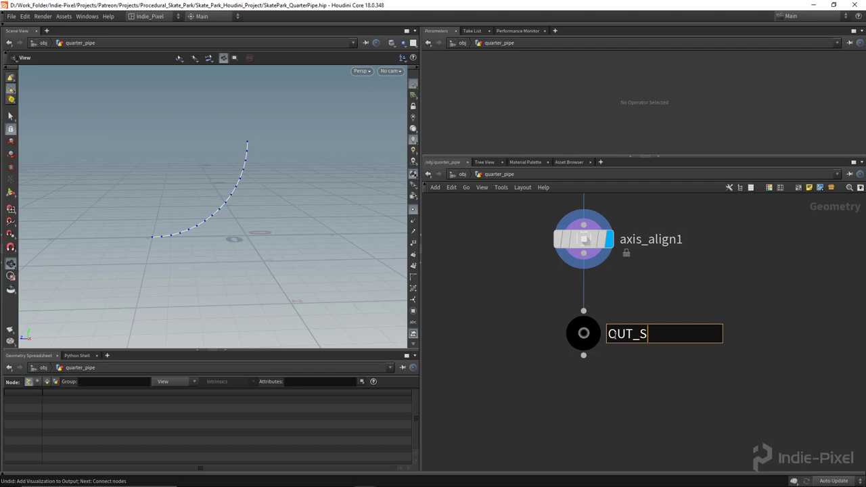
pyautogui.write('RSHAPE')
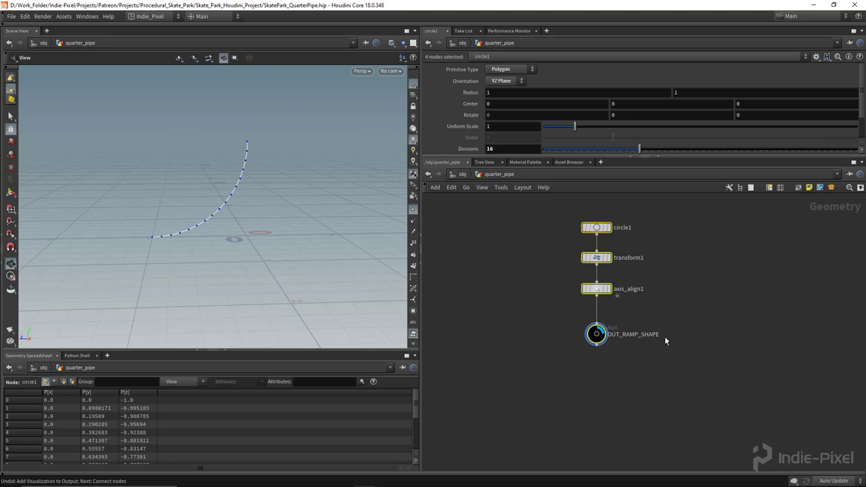
pyautogui.moveTo(559, 229)
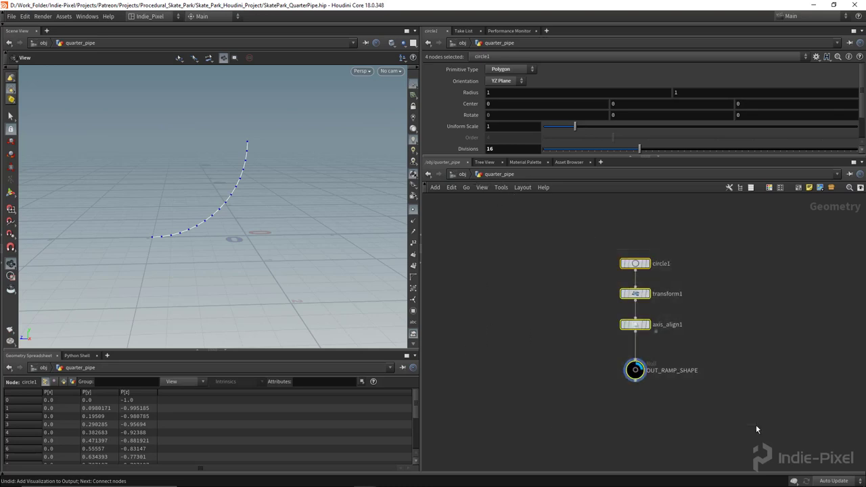
pyautogui.moveTo(746, 426)
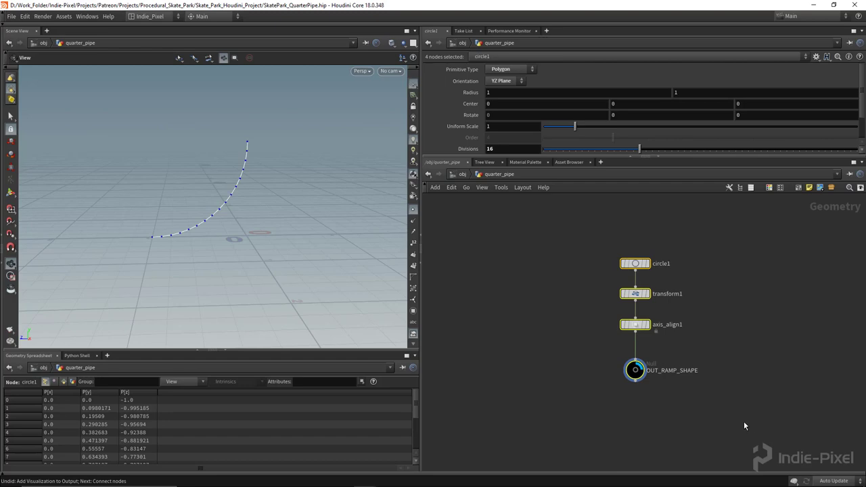